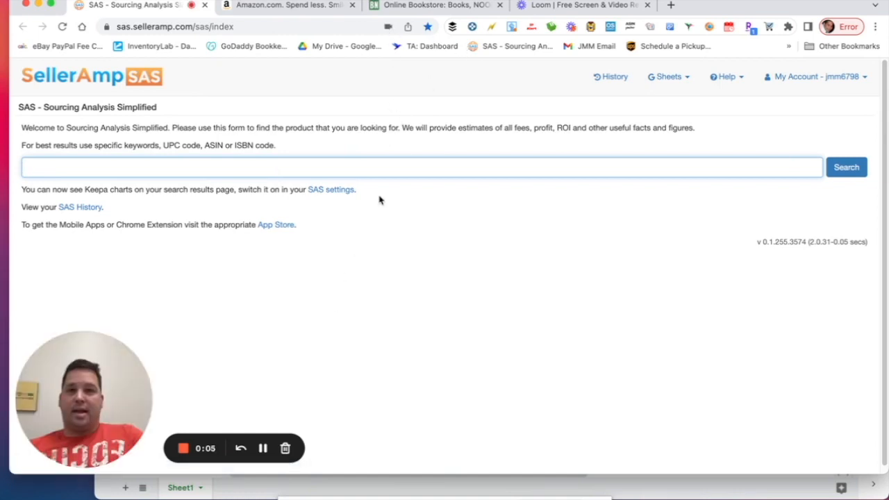
mouse_move(515, 306)
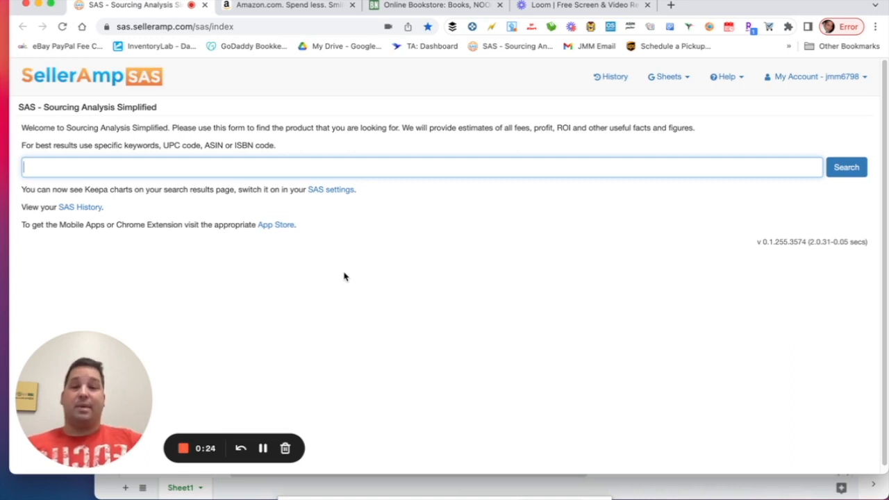
mouse_move(482, 331)
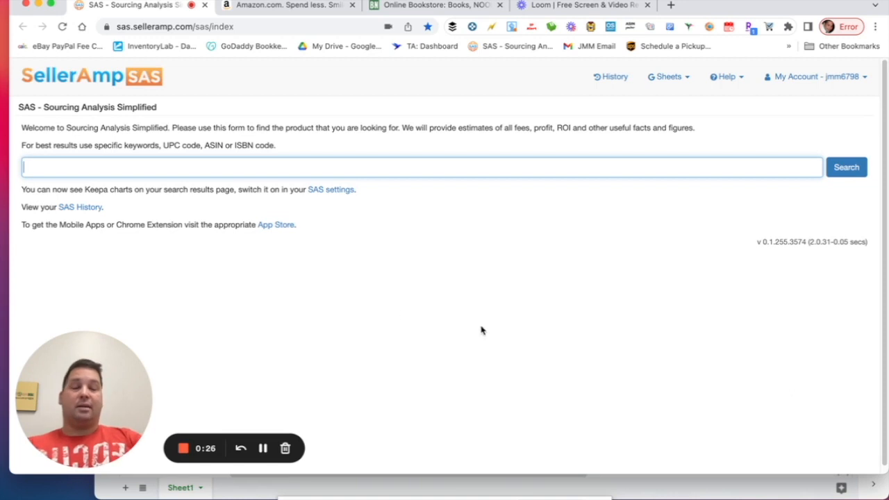
mouse_move(396, 240)
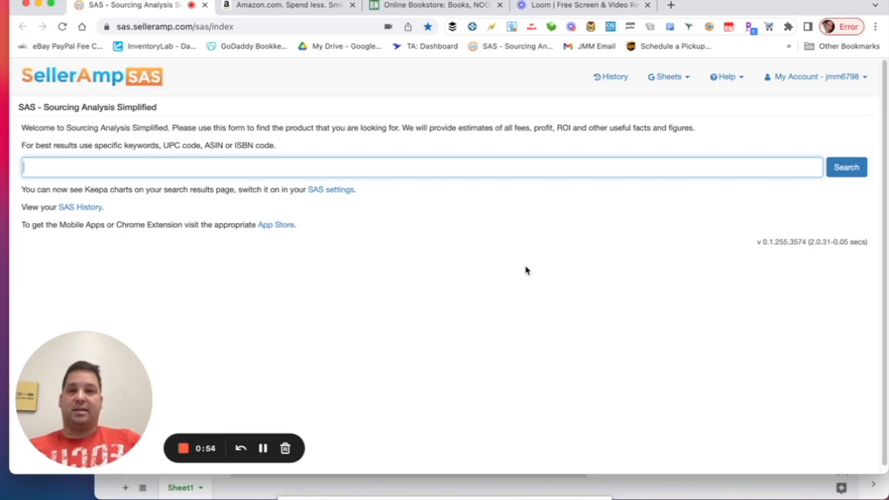
mouse_move(405, 287)
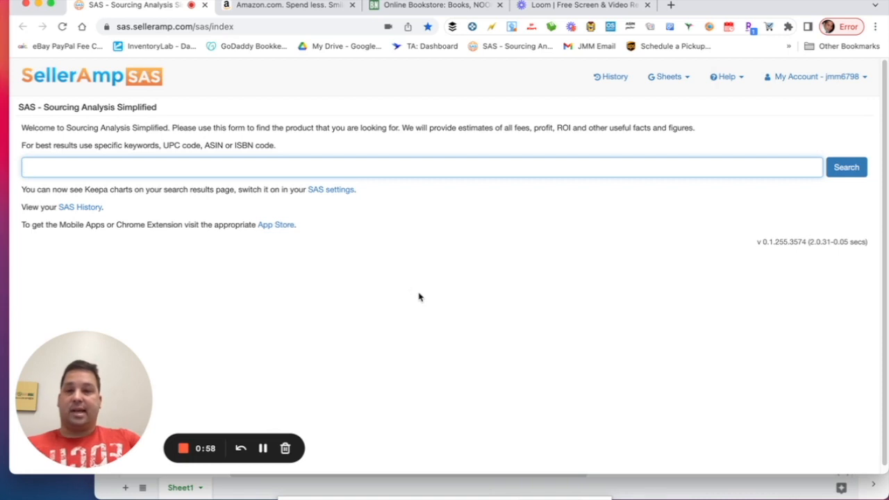
mouse_move(439, 286)
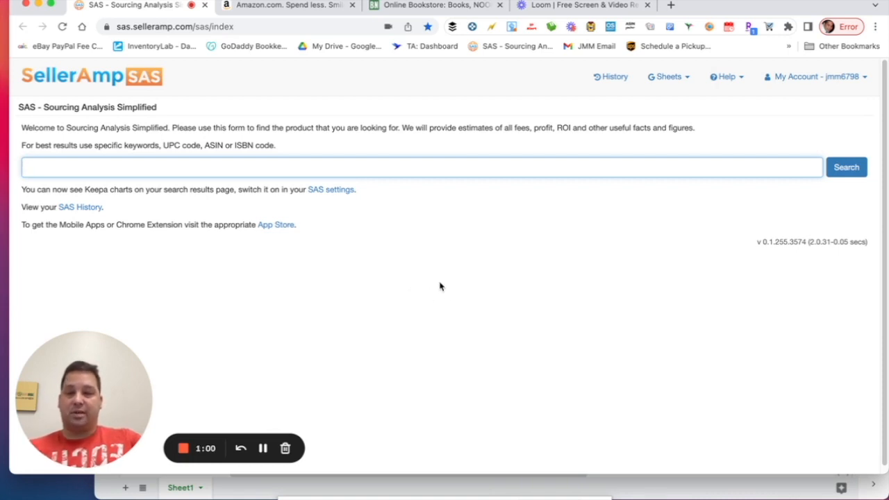
mouse_move(447, 46)
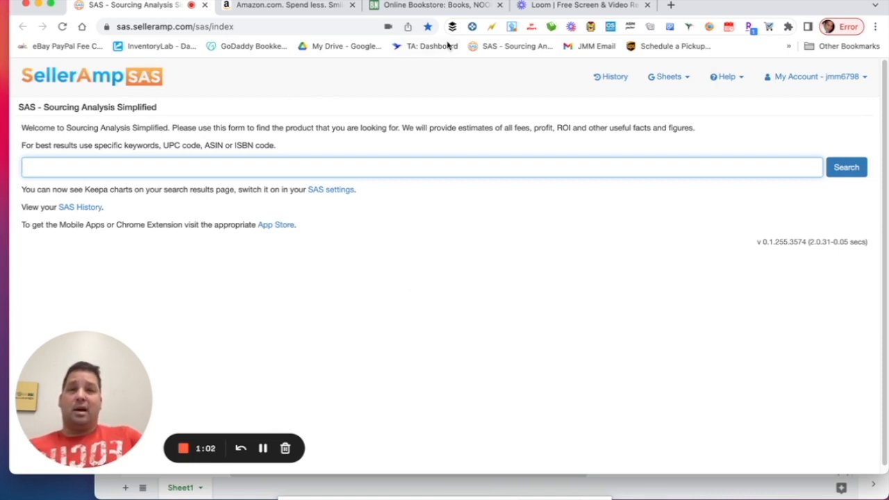
mouse_move(397, 233)
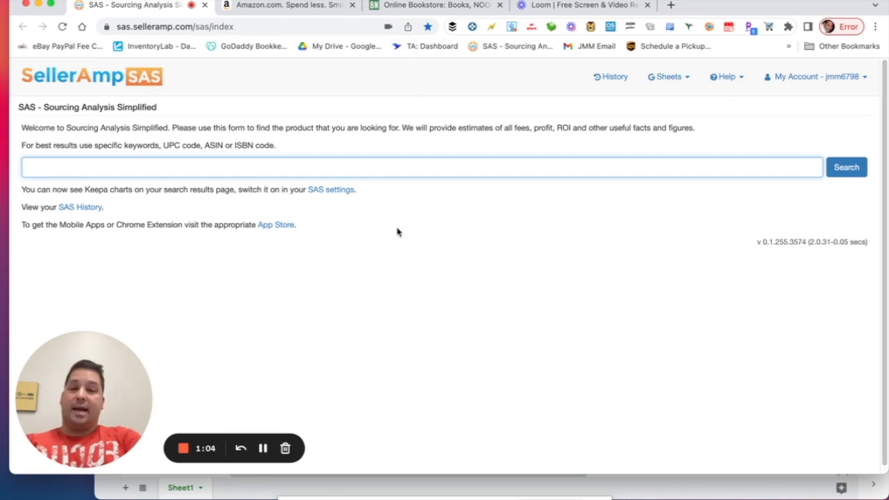
mouse_move(225, 275)
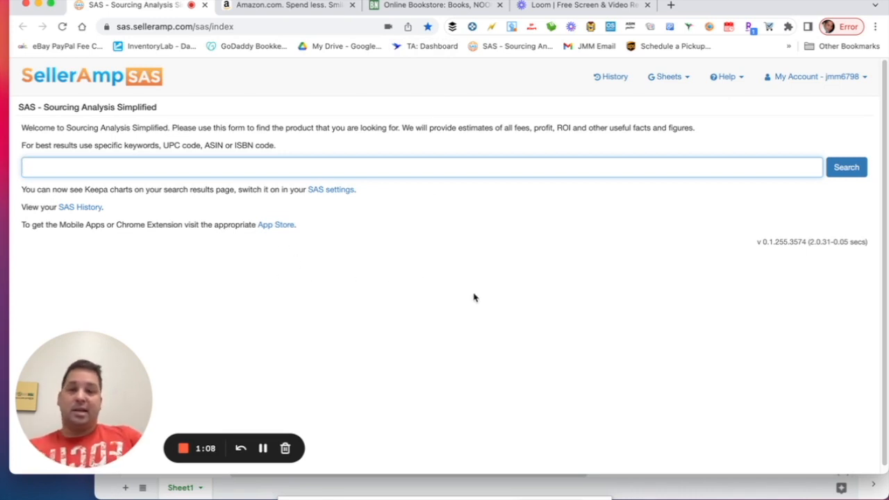
mouse_move(458, 299)
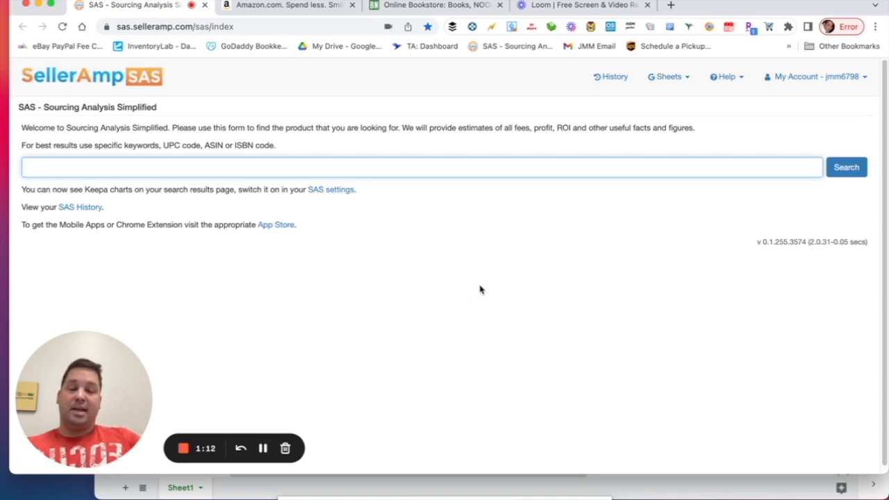
mouse_move(471, 294)
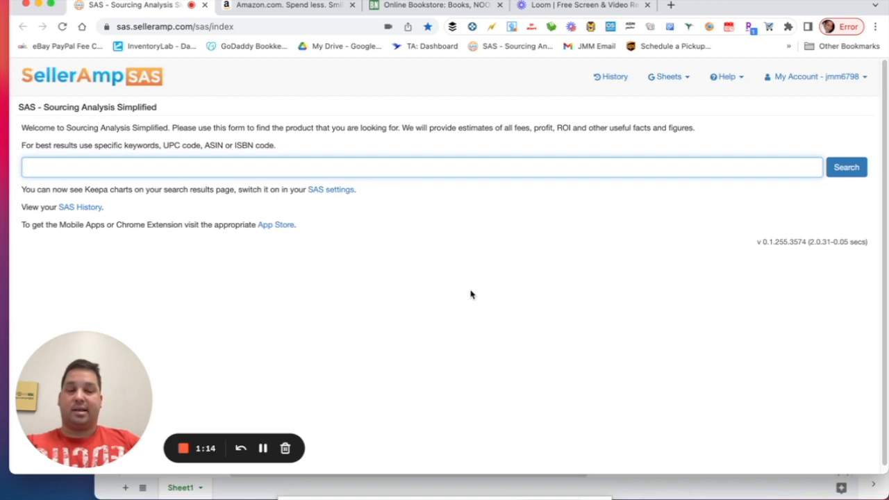
mouse_move(489, 202)
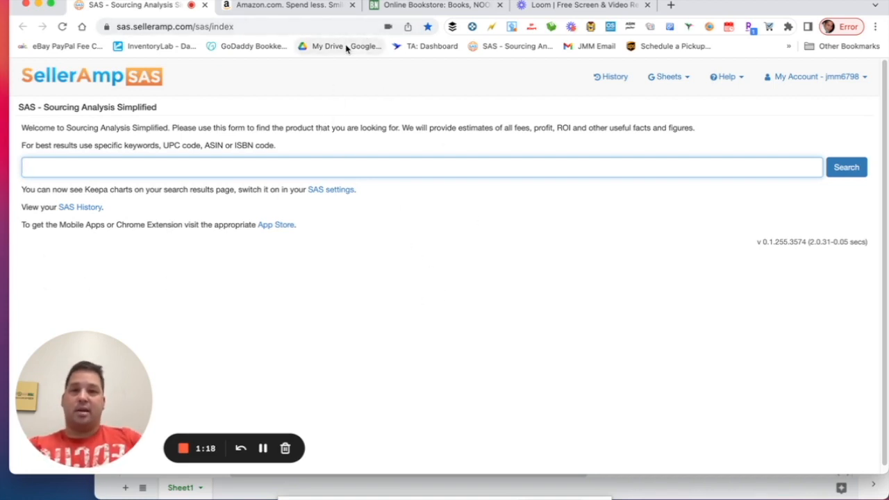
mouse_move(555, 280)
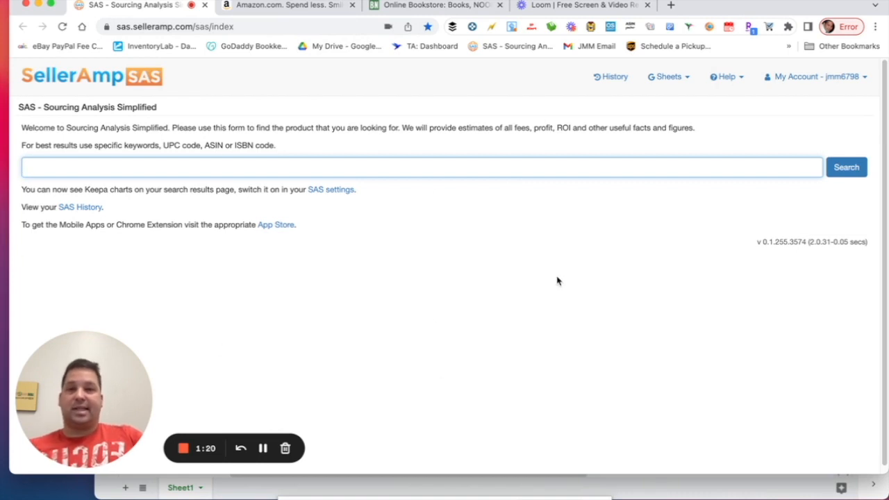
mouse_move(709, 118)
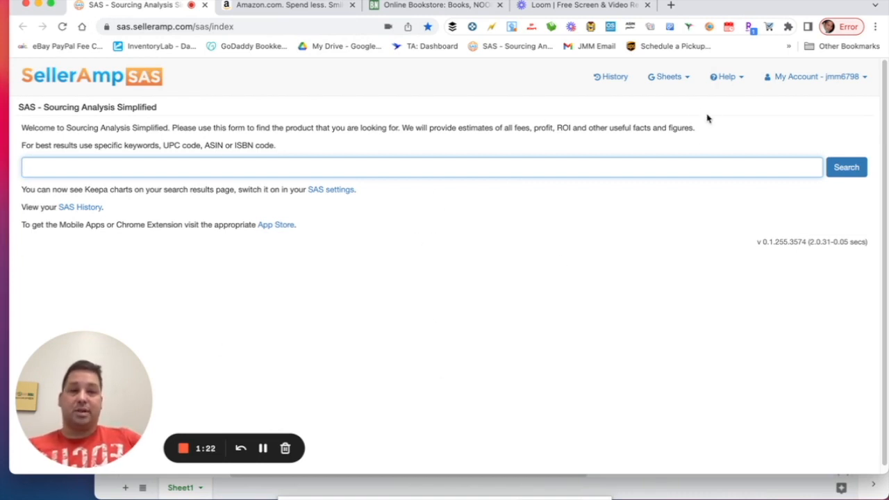
- Go to the Google Account connection page listing the export spreadsheets
left_click(668, 76)
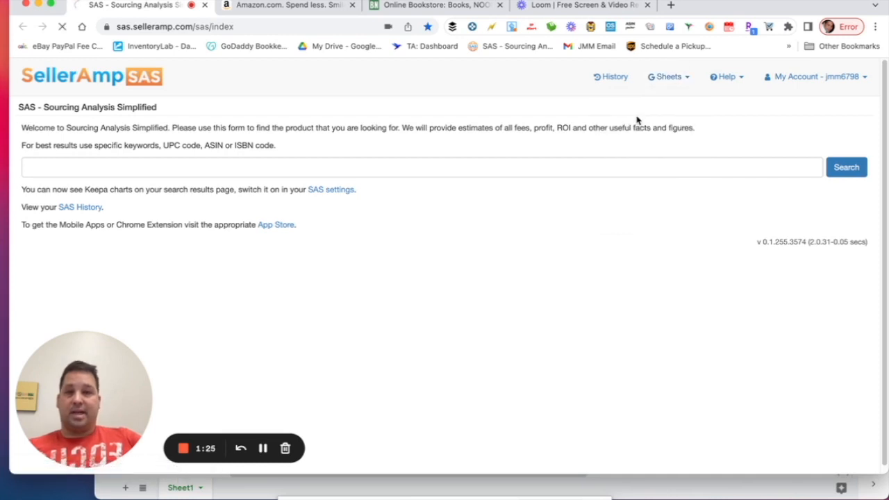
left_click(666, 76)
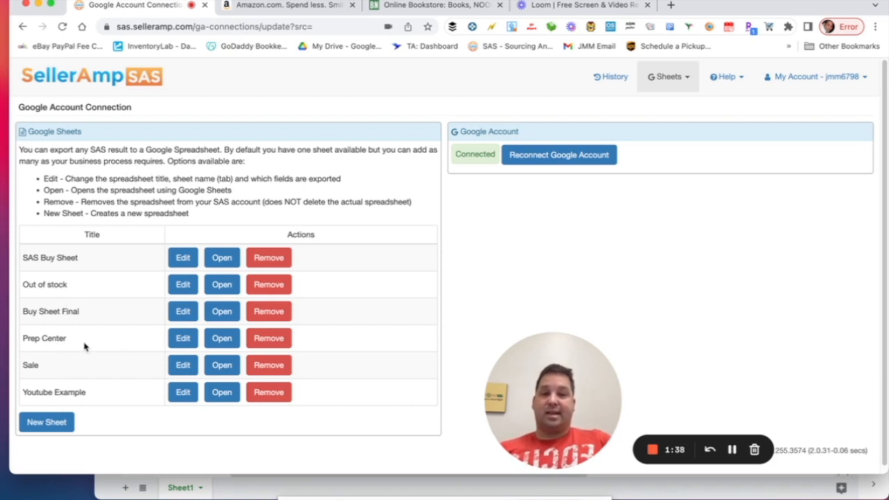
mouse_move(97, 339)
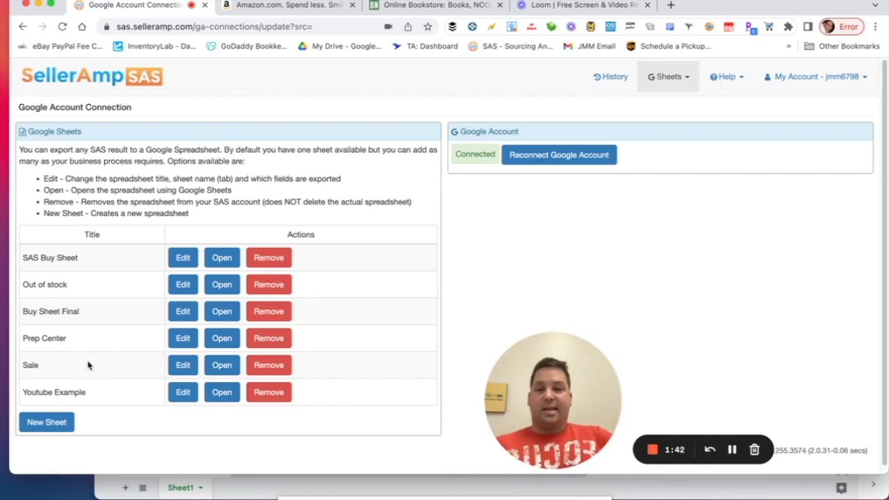
mouse_move(96, 407)
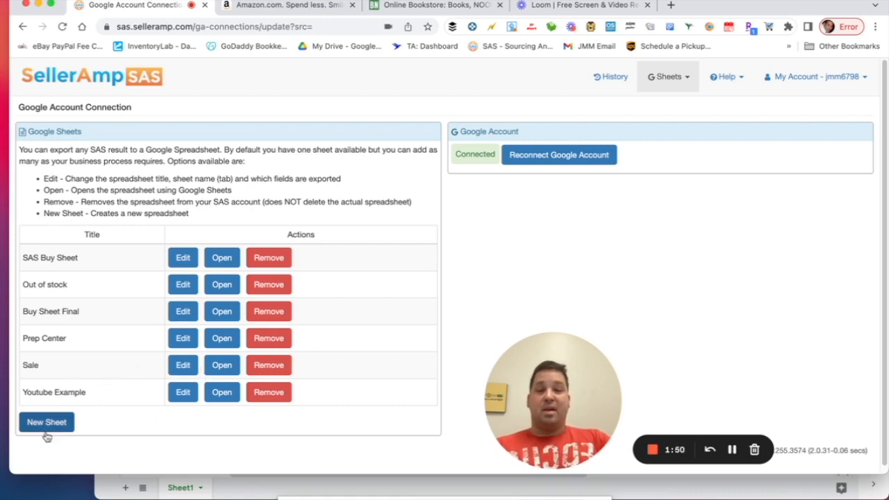
mouse_move(122, 402)
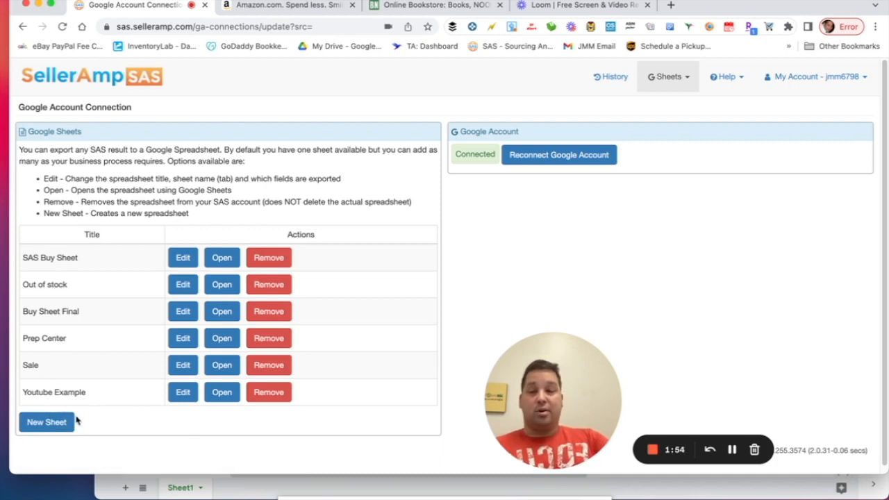
- Create a new export spreadsheet, SAS Buy Sheet - 7, with default field mappings
left_click(46, 422)
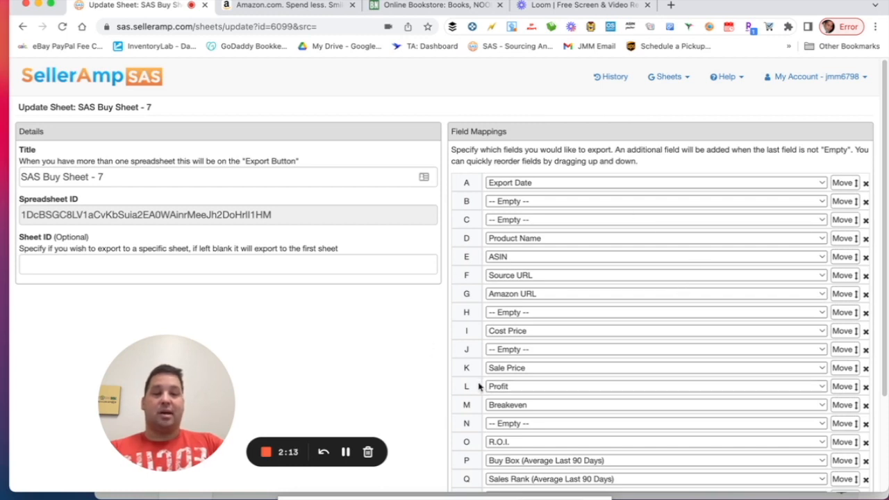
mouse_move(725, 419)
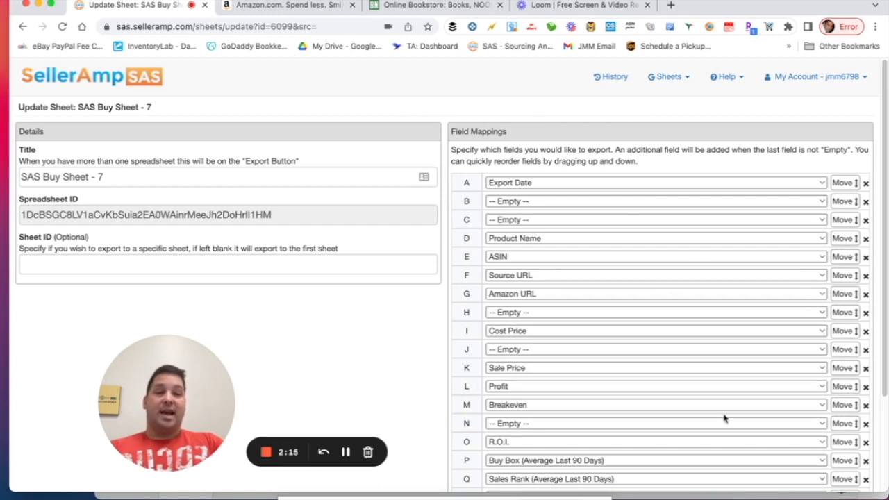
mouse_move(242, 148)
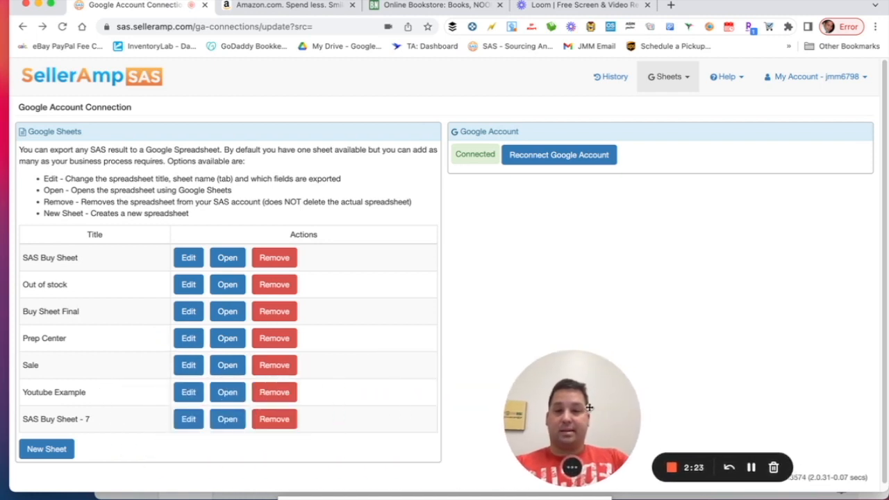
mouse_move(298, 402)
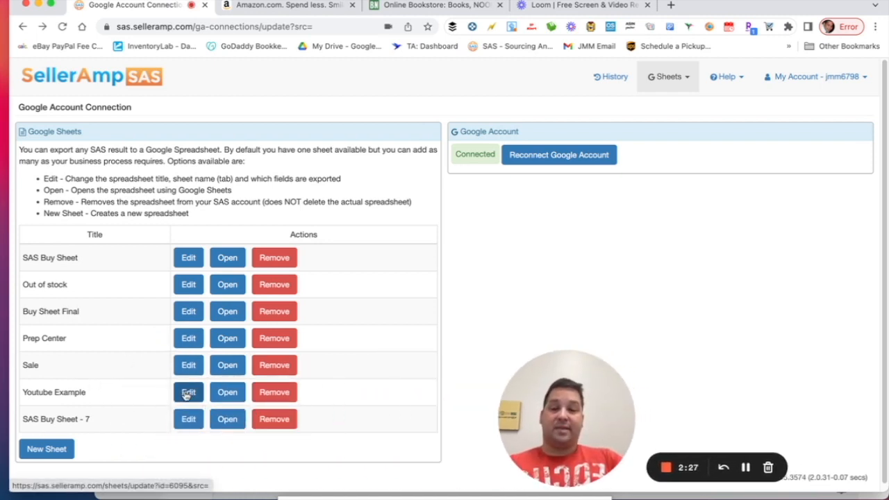
- Review the Youtube Example sheet's field-to-column export mappings
left_click(188, 392)
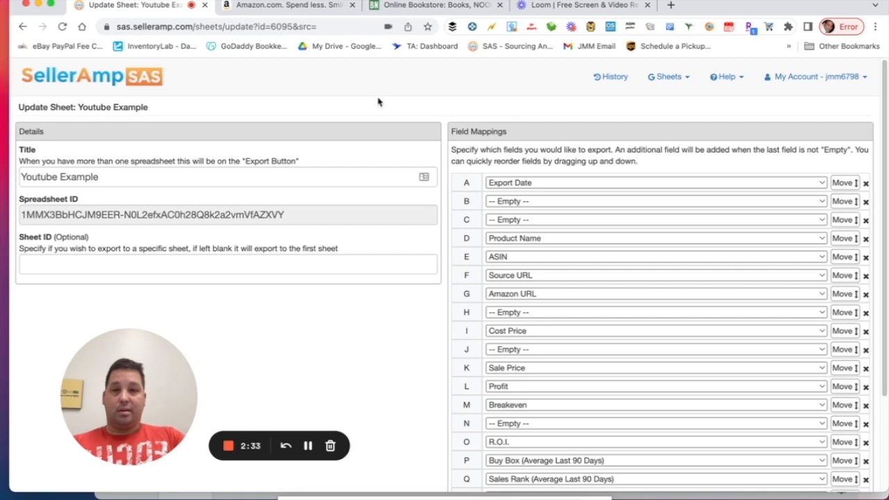
mouse_move(308, 444)
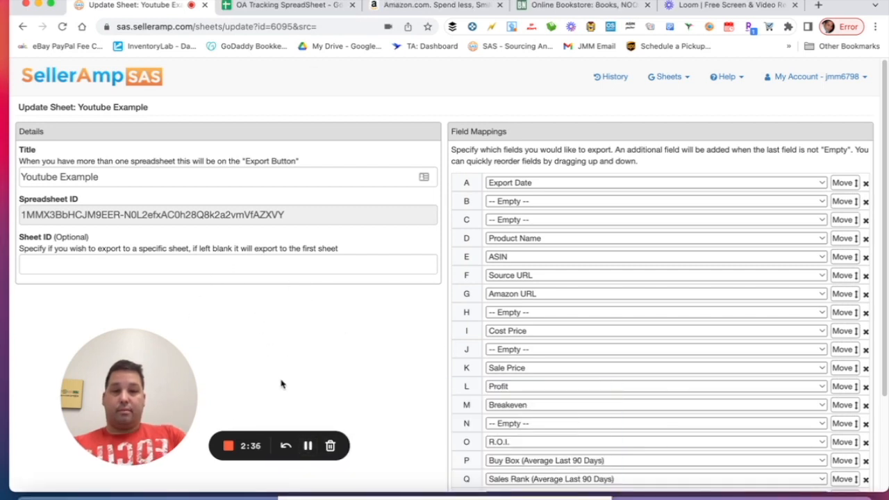
mouse_move(221, 443)
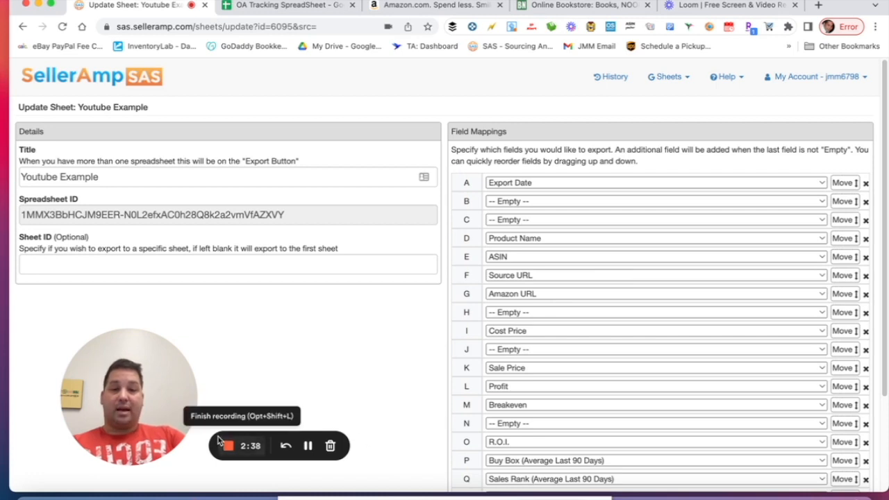
mouse_move(547, 182)
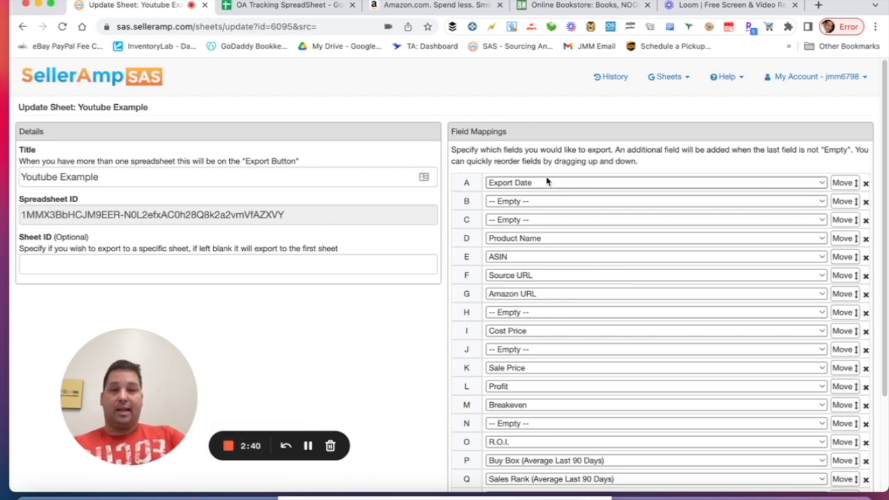
scroll("down", 3)
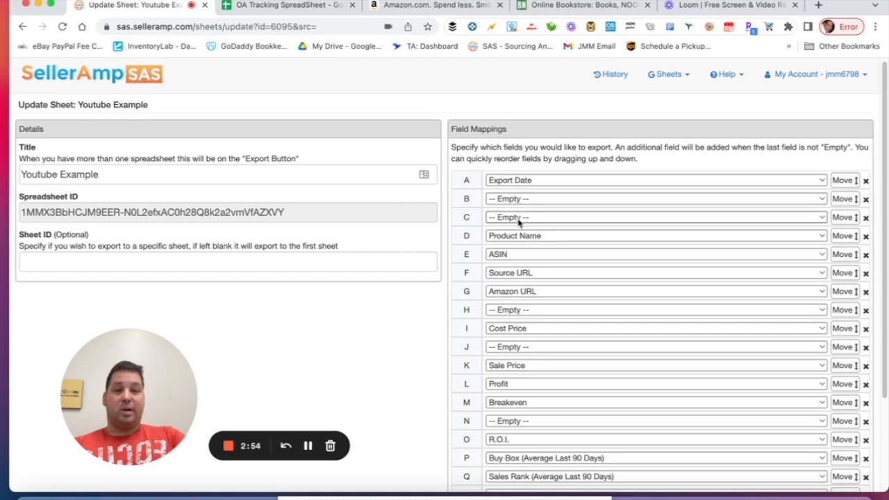
mouse_move(527, 244)
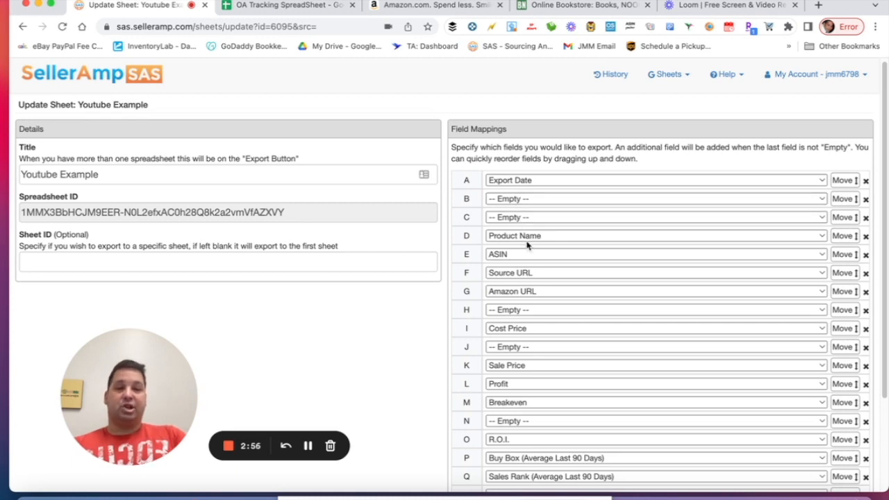
mouse_move(550, 211)
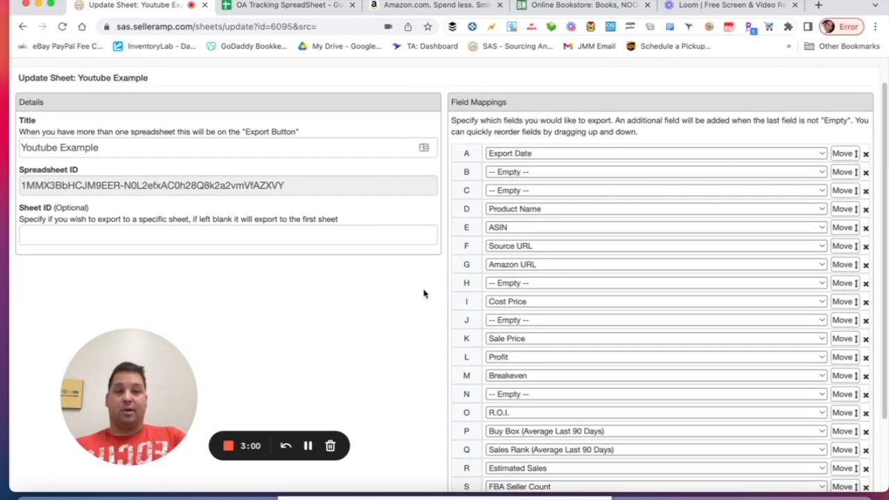
left_click(653, 173)
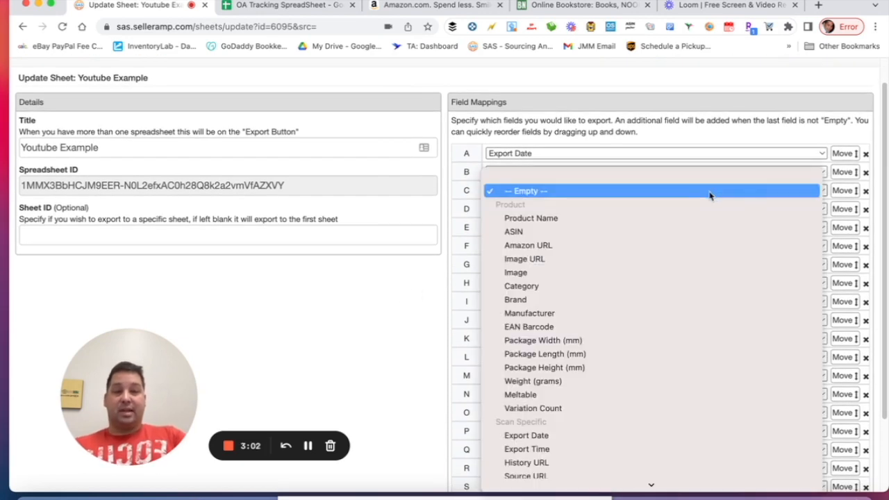
mouse_move(596, 434)
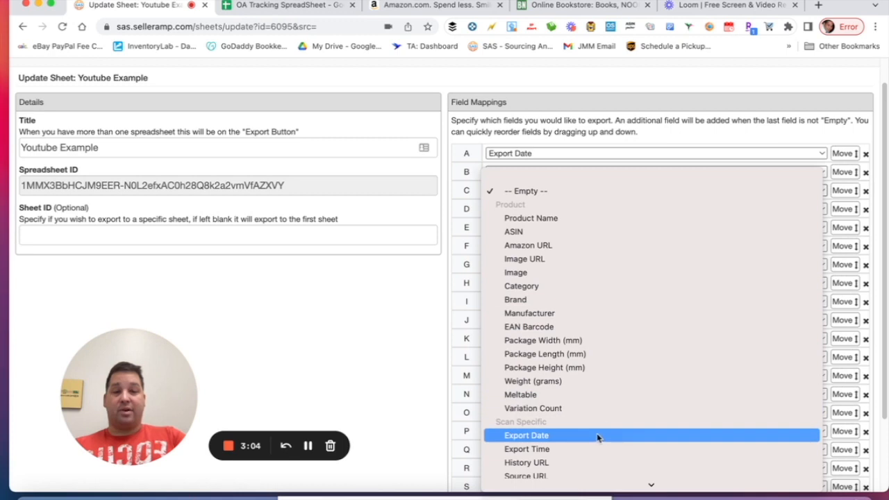
scroll("down", 3)
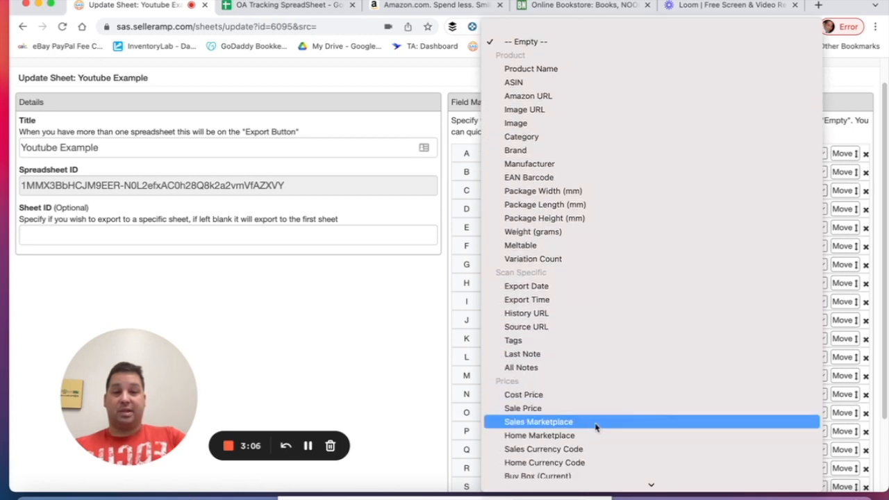
scroll("down", 3)
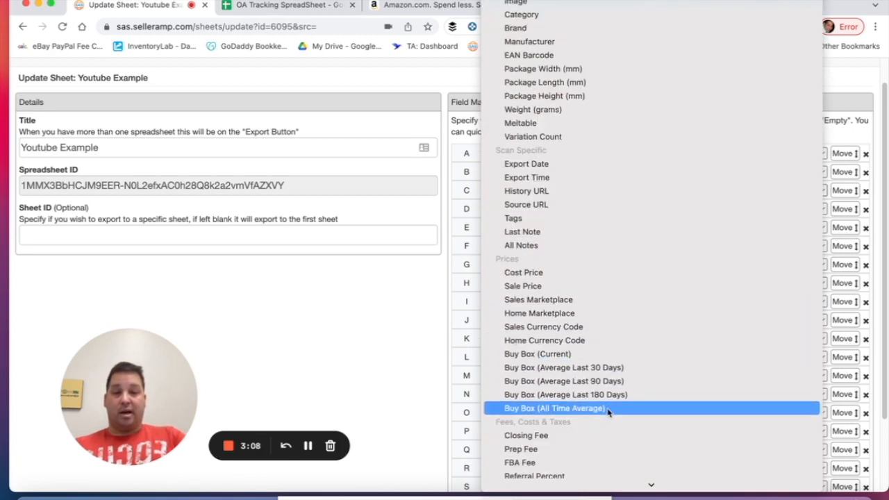
mouse_move(564, 367)
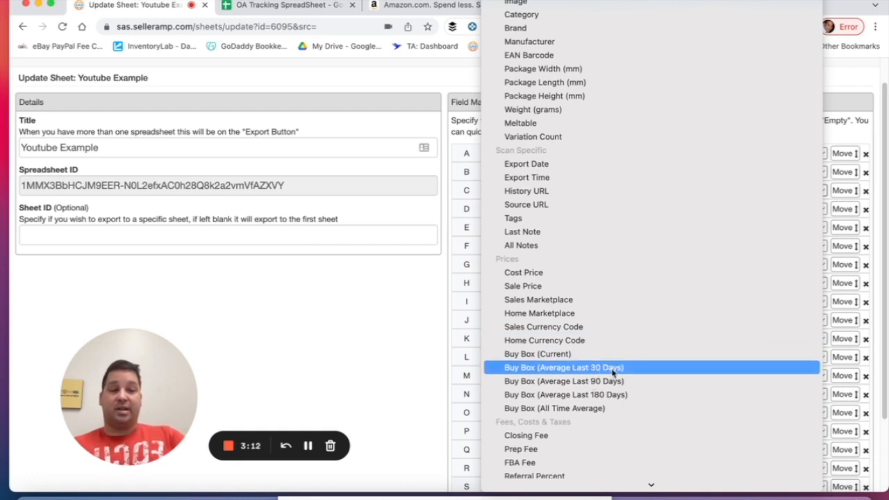
mouse_move(652, 395)
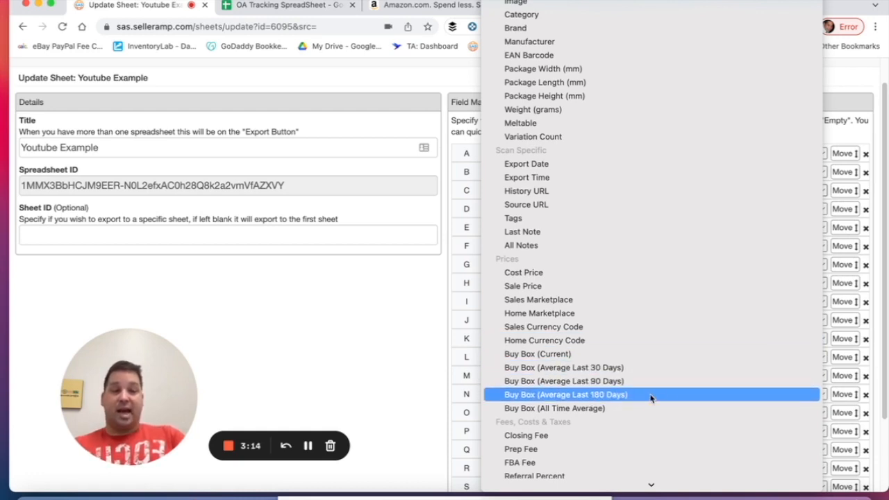
scroll("down", 3)
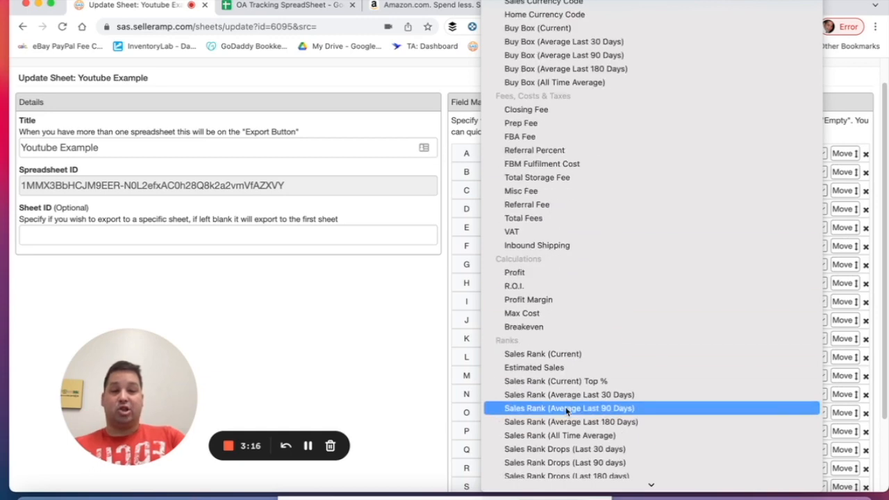
scroll("down", 3)
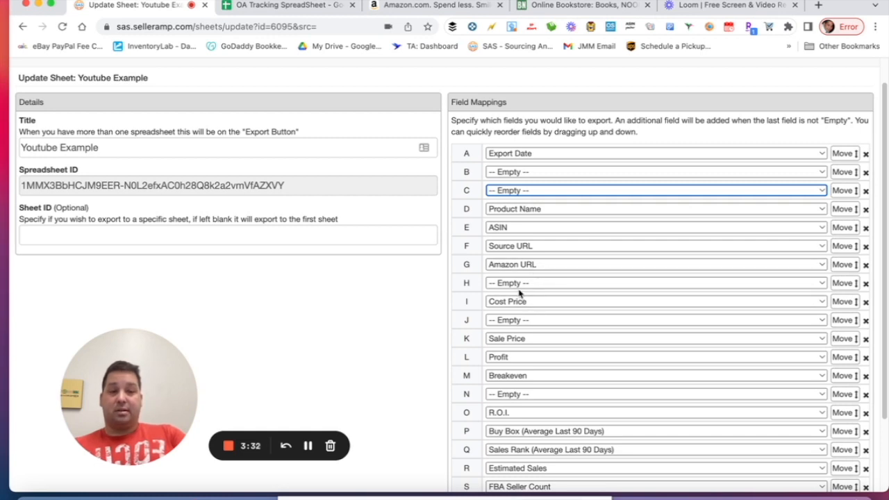
scroll("down", 3)
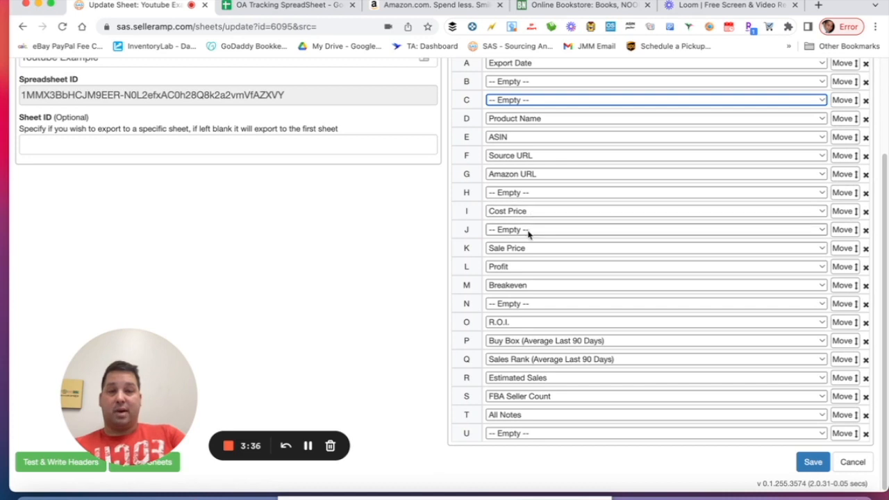
mouse_move(517, 259)
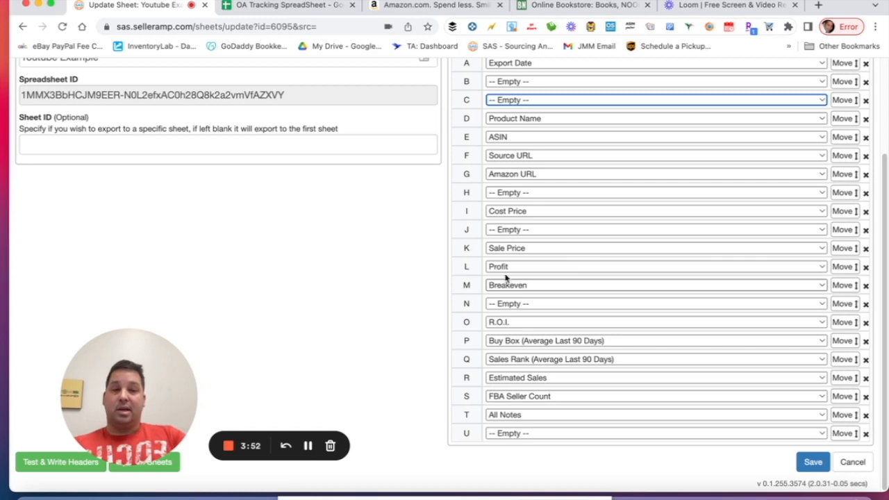
mouse_move(558, 239)
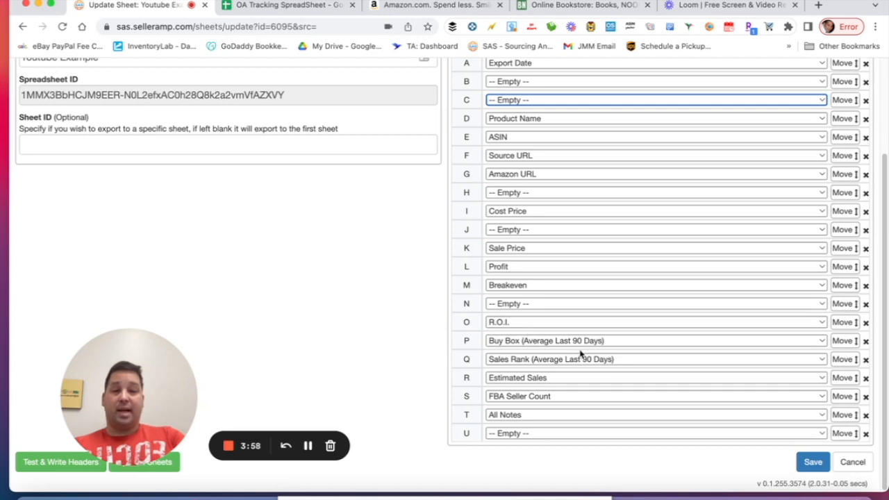
mouse_move(653, 340)
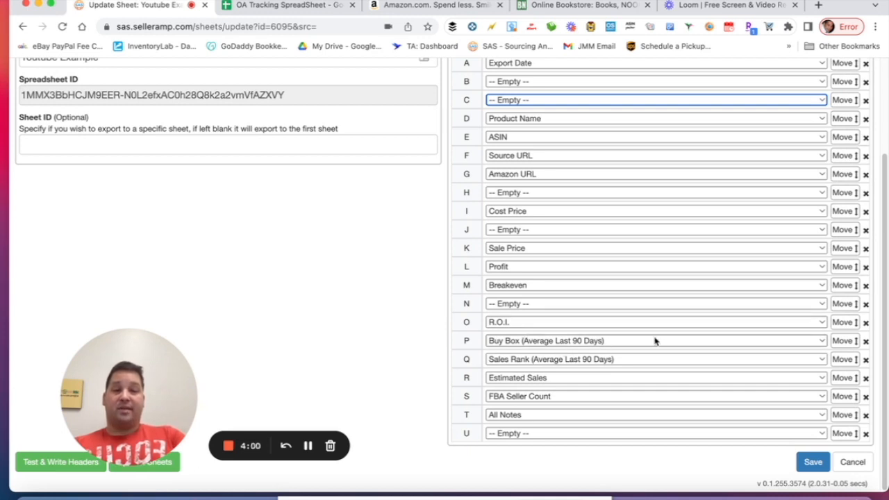
mouse_move(544, 370)
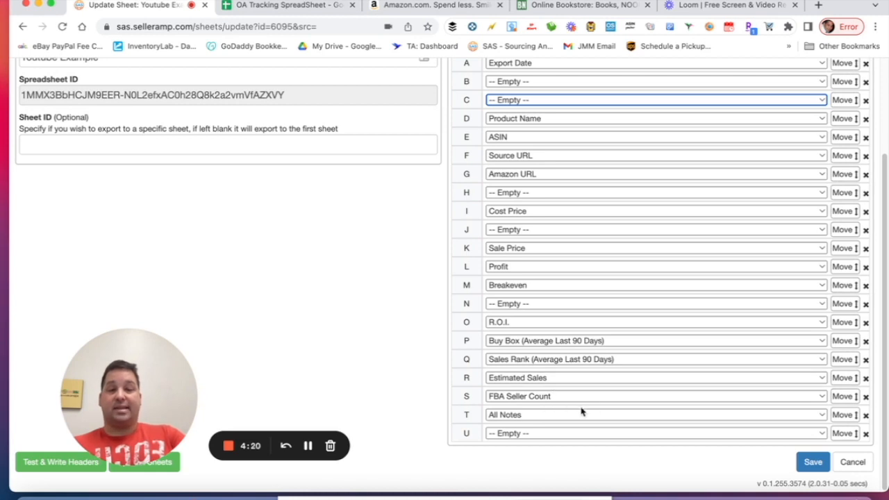
mouse_move(417, 420)
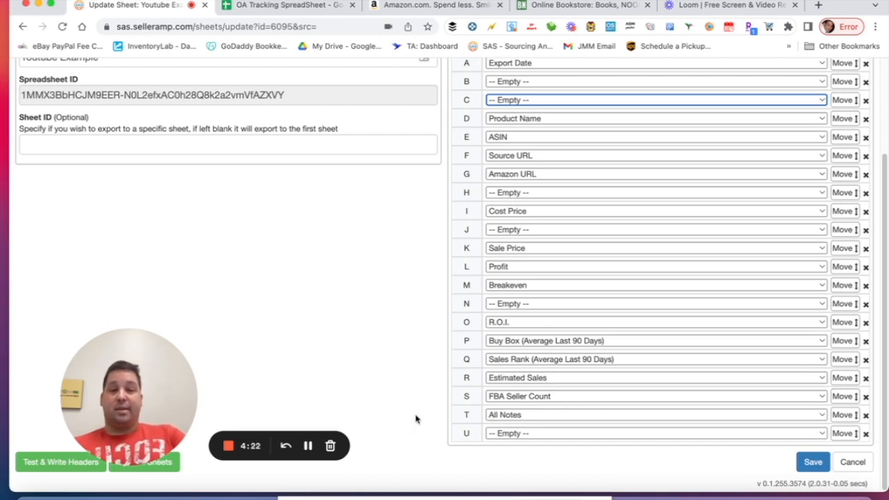
mouse_move(632, 374)
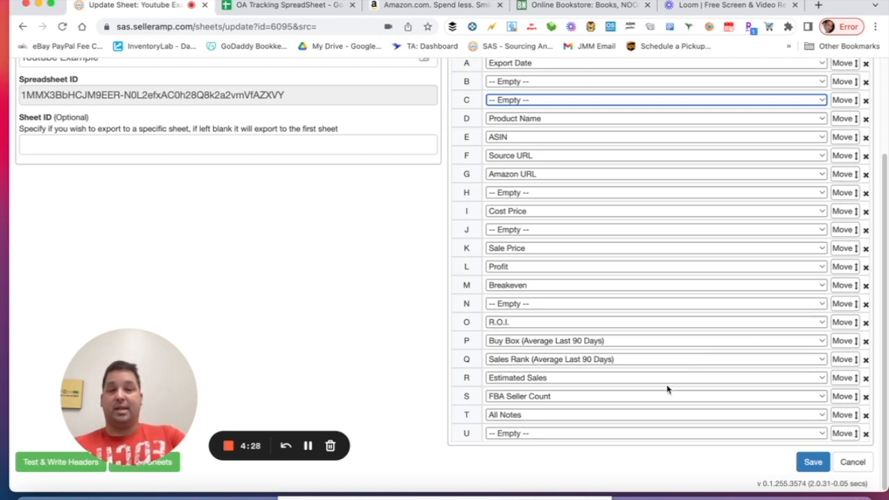
mouse_move(614, 317)
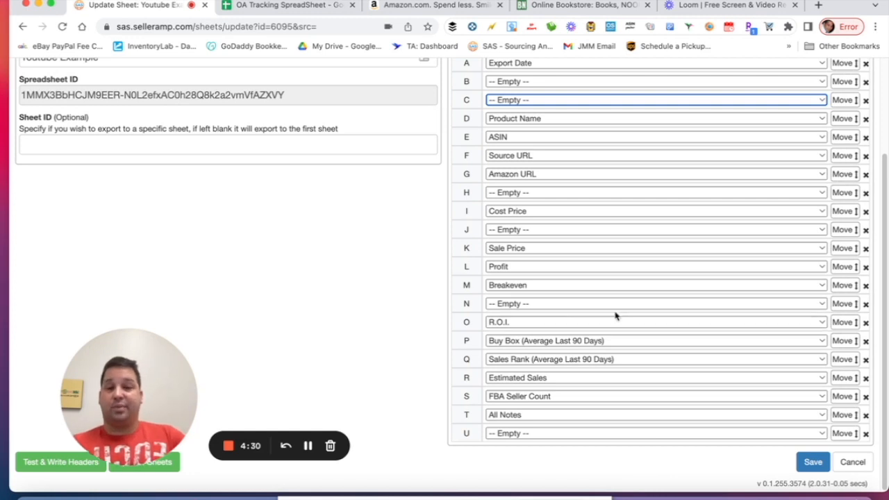
mouse_move(622, 417)
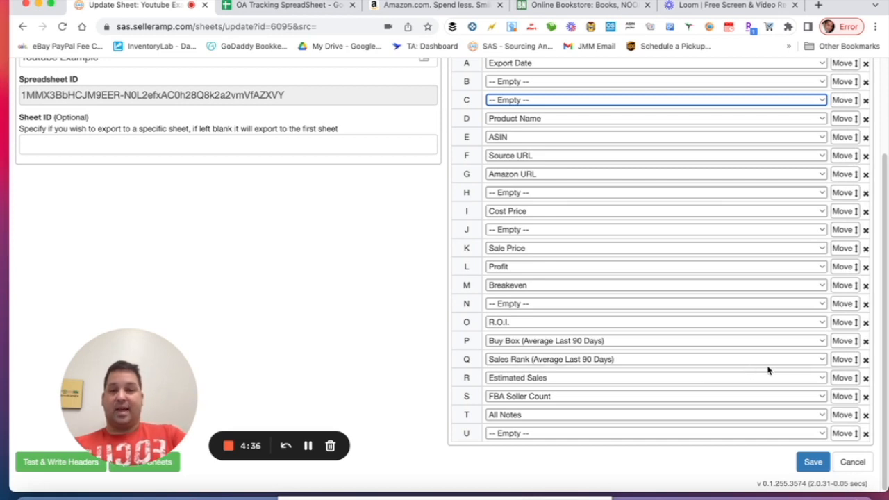
mouse_move(692, 369)
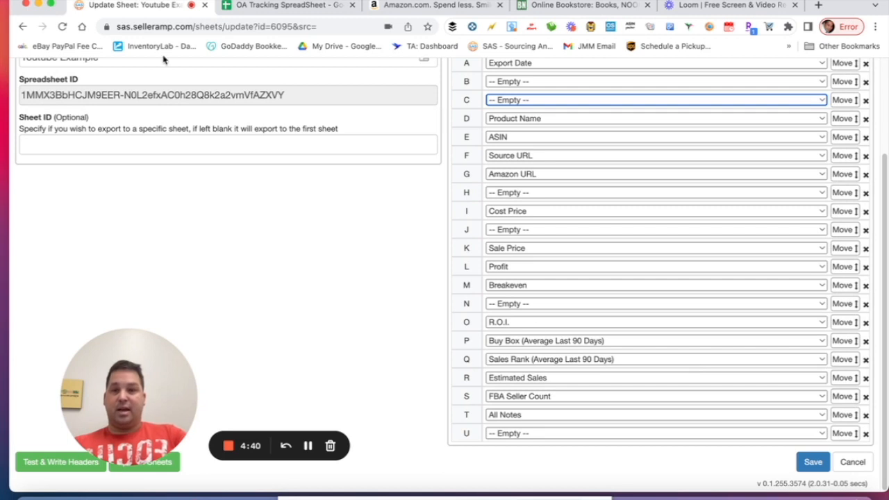
mouse_move(395, 325)
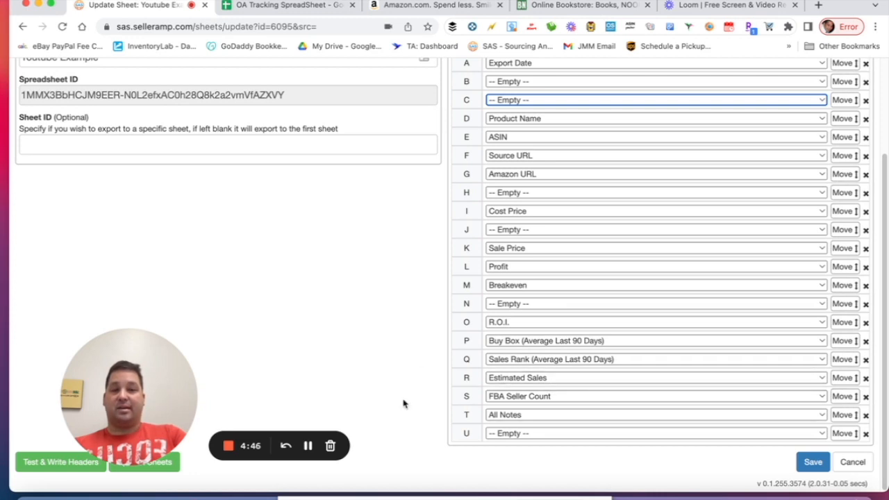
mouse_move(861, 336)
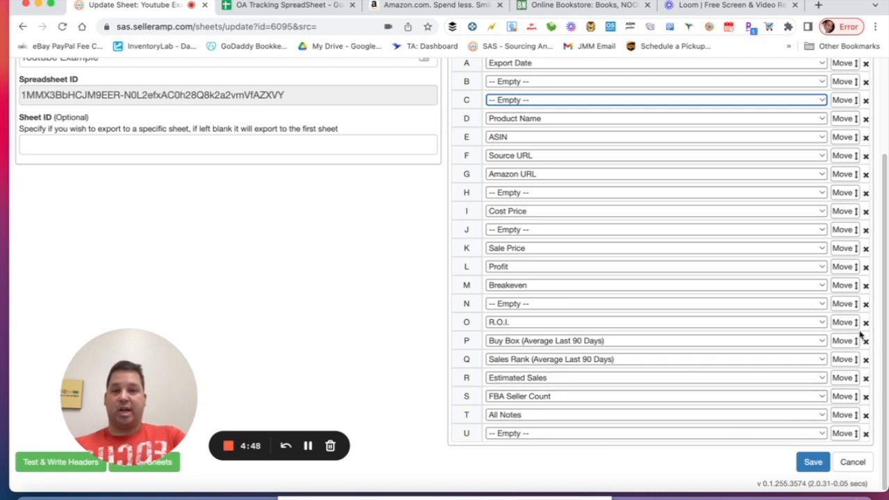
mouse_move(305, 375)
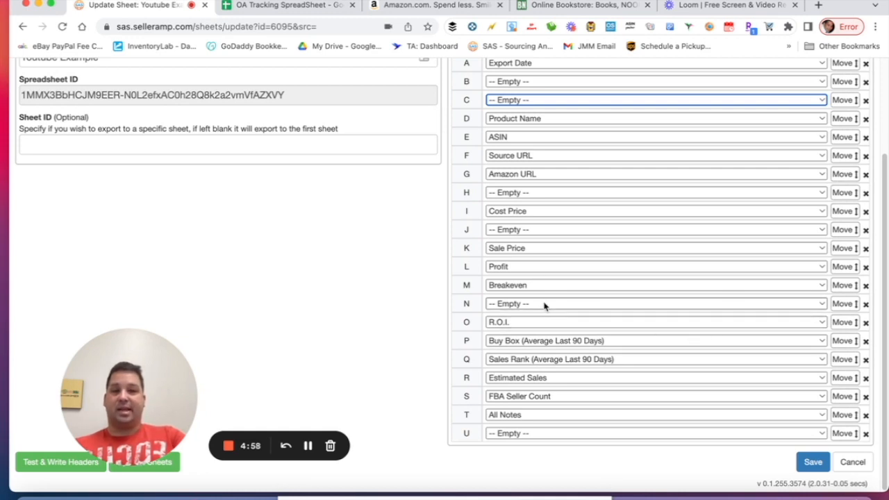
mouse_move(323, 356)
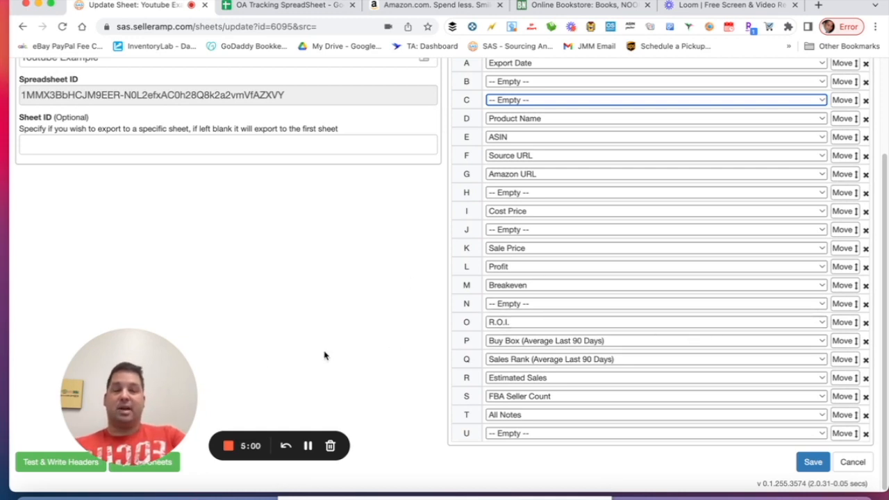
mouse_move(425, 309)
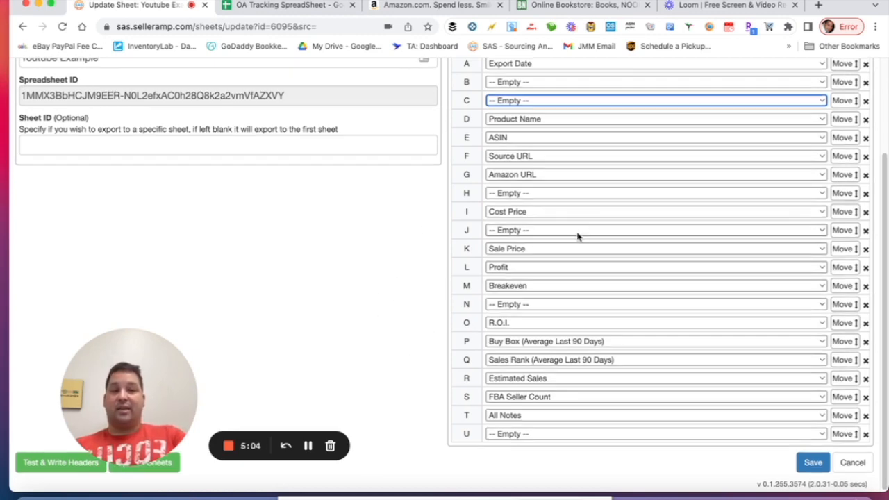
scroll("up", 3)
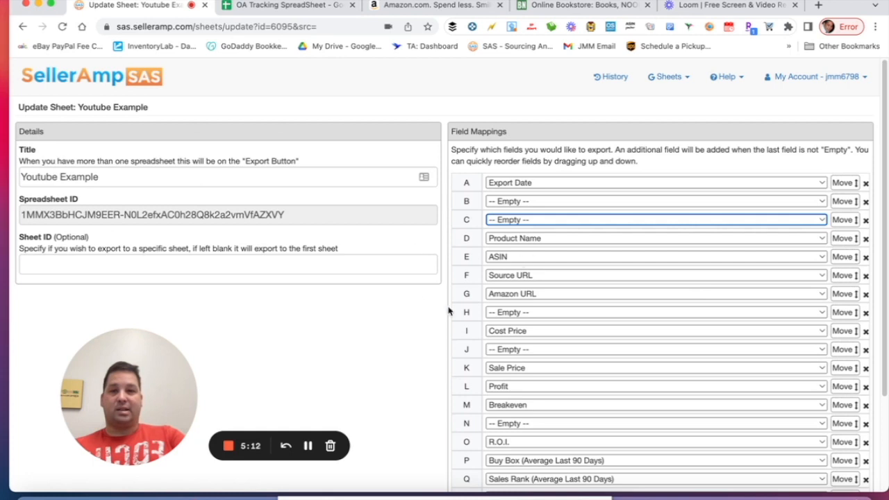
- Go back from the Update Sheet page to the connected Google Sheets list
scroll("down", 3)
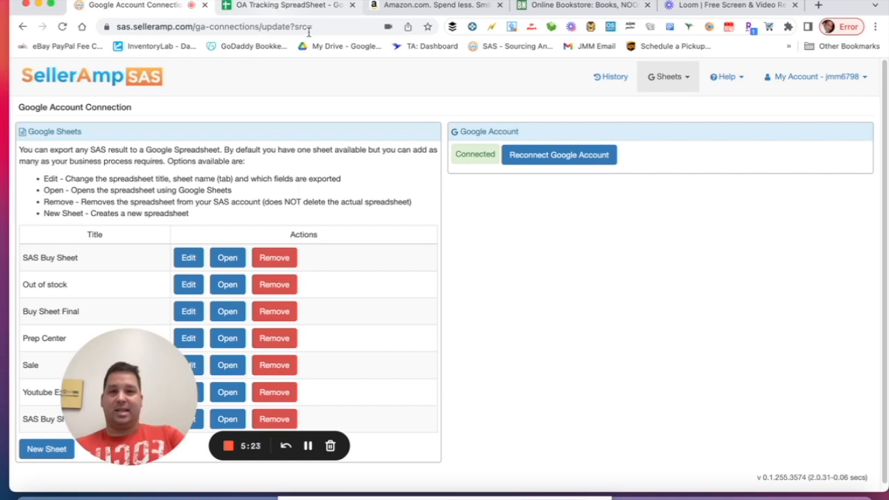
- Inspect the exported golf balls row and the empty row below it in the OA Tracking sheet
left_click(289, 5)
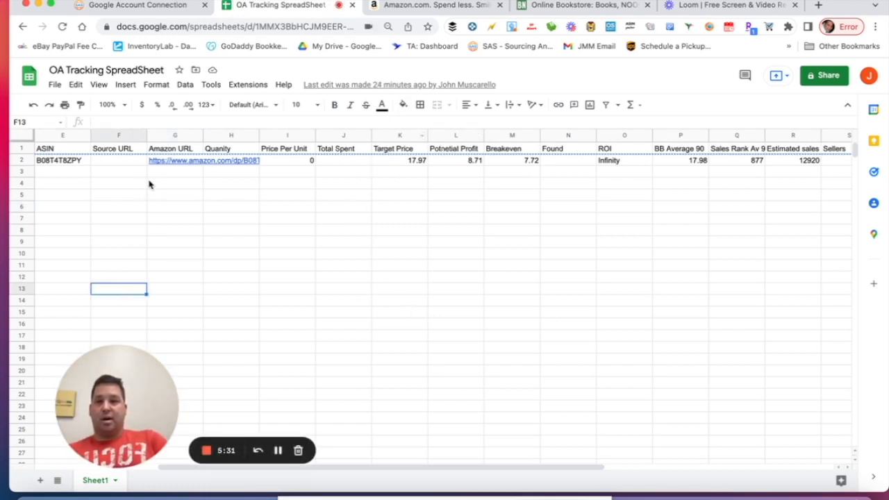
left_click(119, 160)
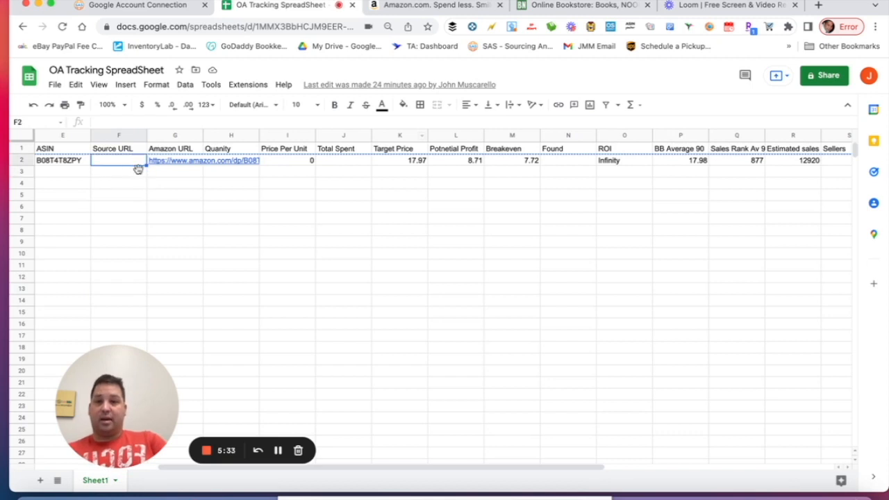
left_click(63, 160)
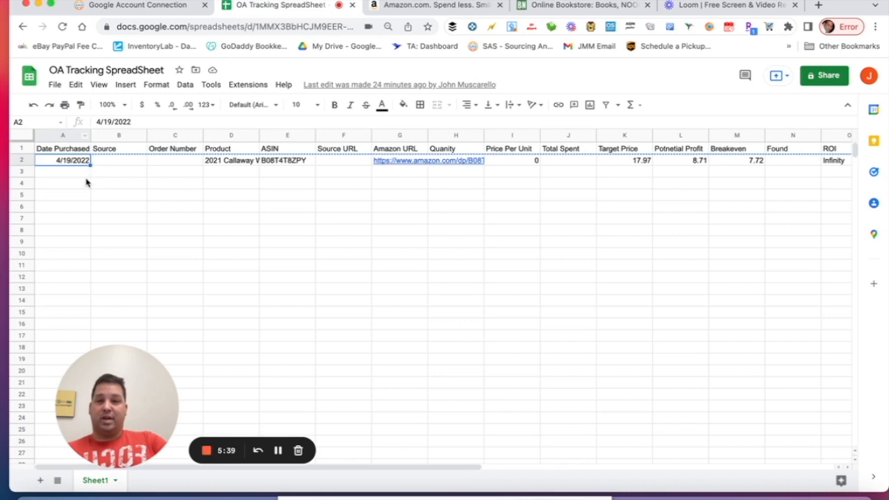
left_click(63, 172)
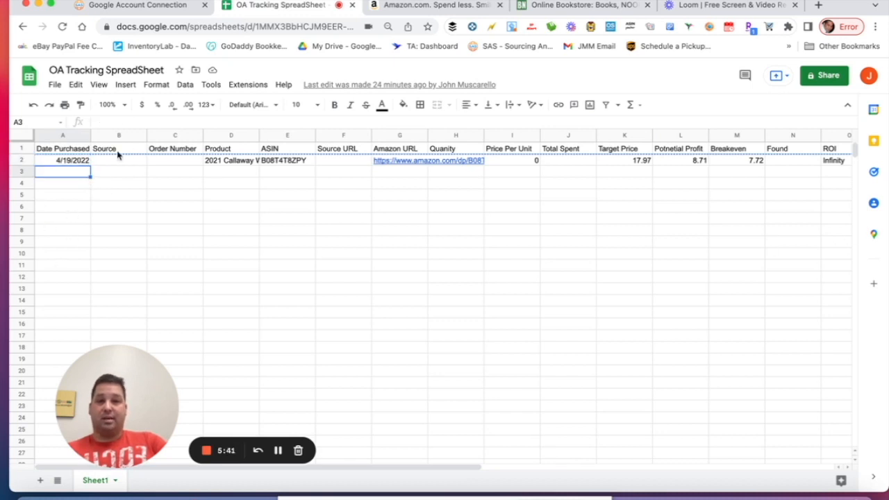
mouse_move(151, 230)
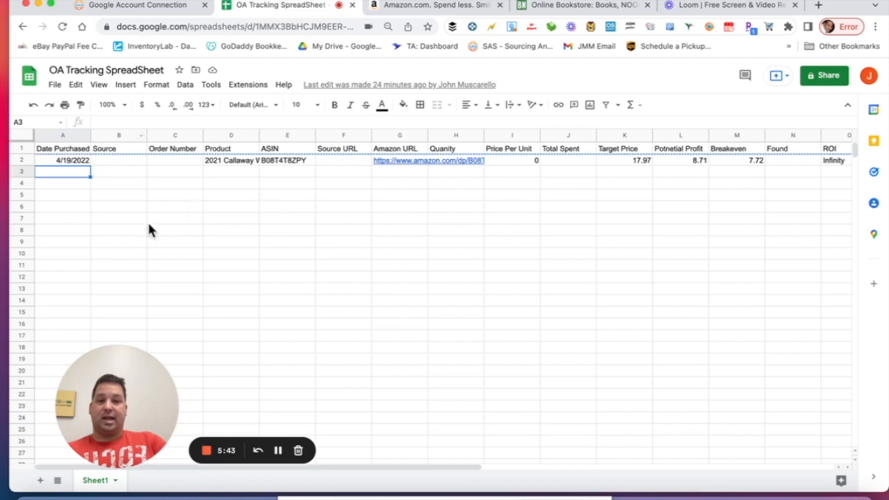
mouse_move(262, 303)
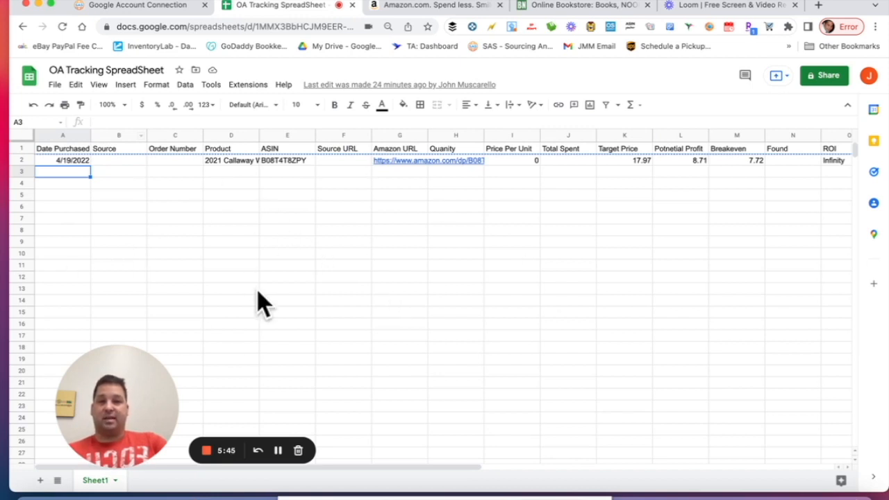
- Check the row's Source cell and purchase date 4/19/2022, then return to SellerAmp
left_click(120, 161)
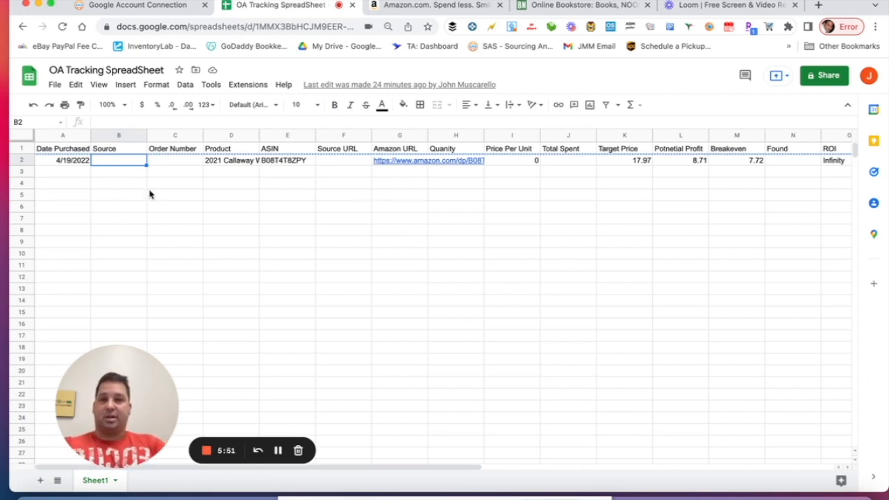
left_click(62, 159)
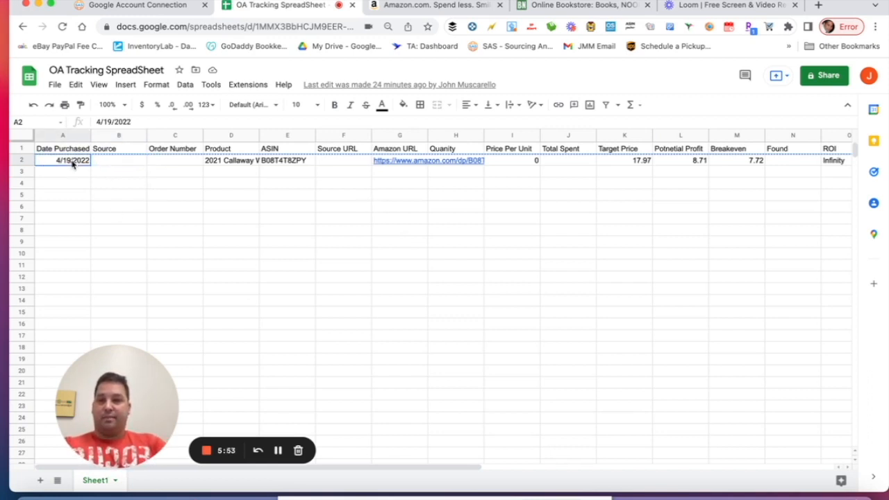
left_click(119, 160)
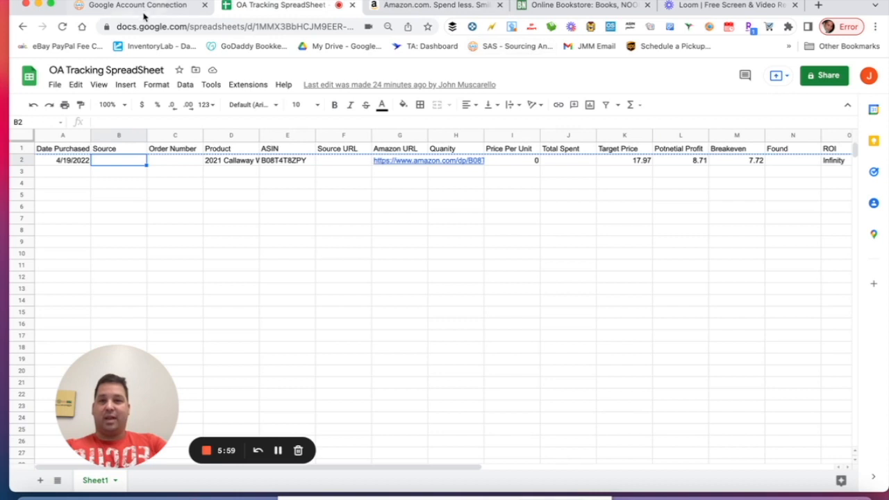
left_click(136, 6)
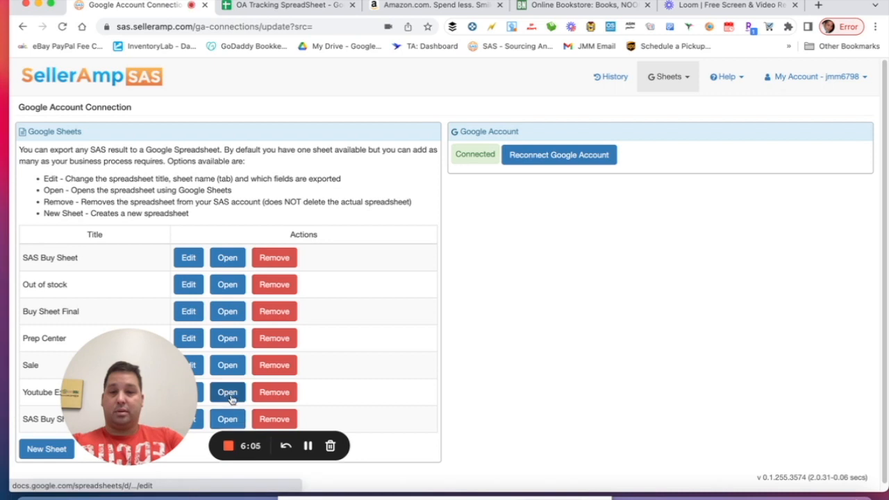
left_click(228, 392)
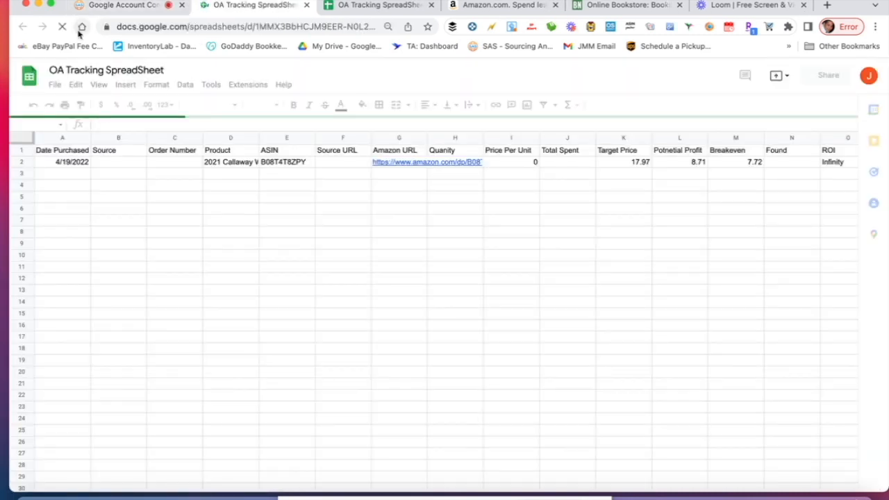
left_click(61, 26)
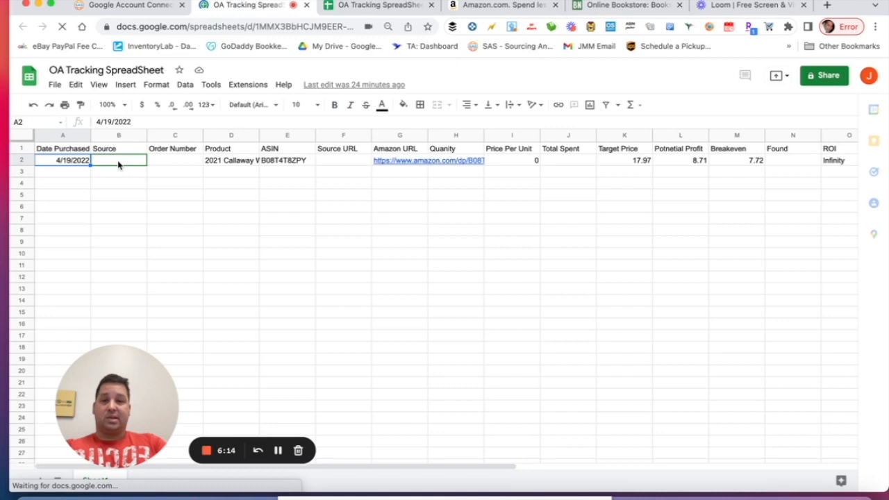
mouse_move(114, 191)
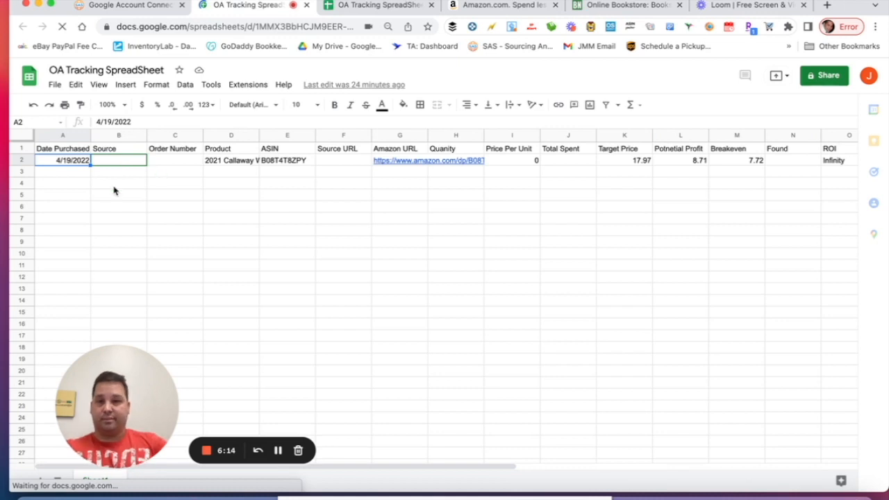
left_click(120, 160)
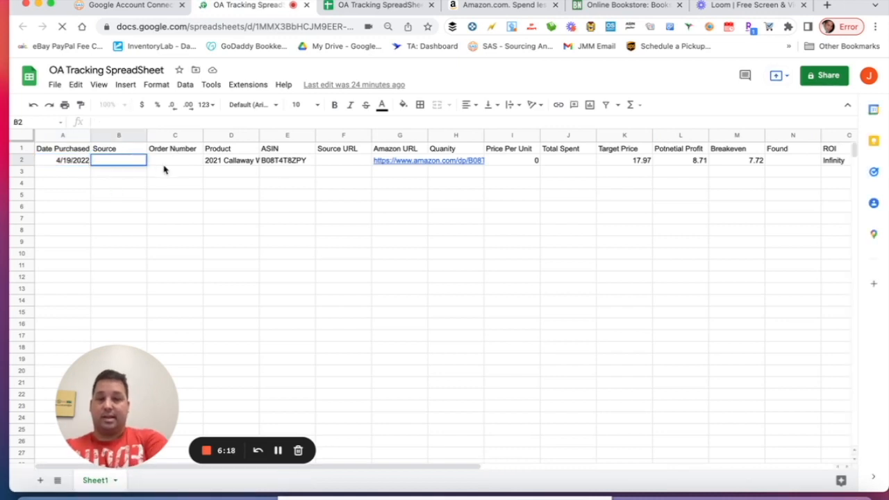
type("Target")
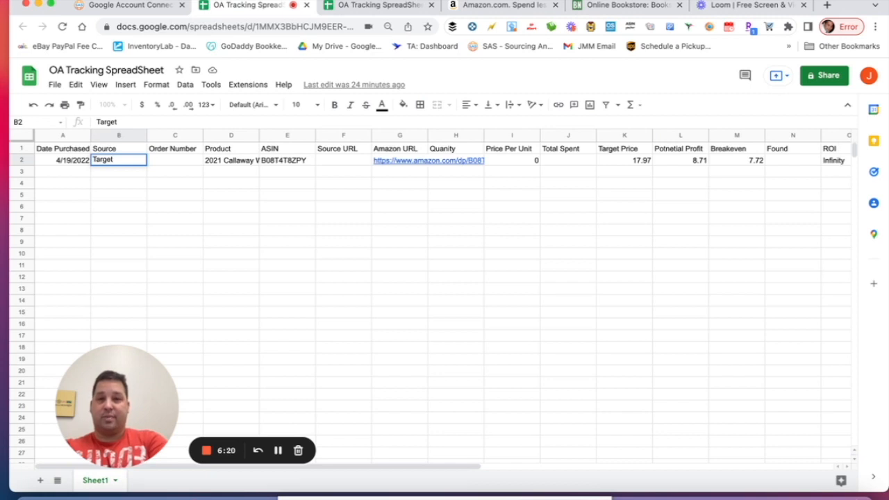
left_click(175, 160)
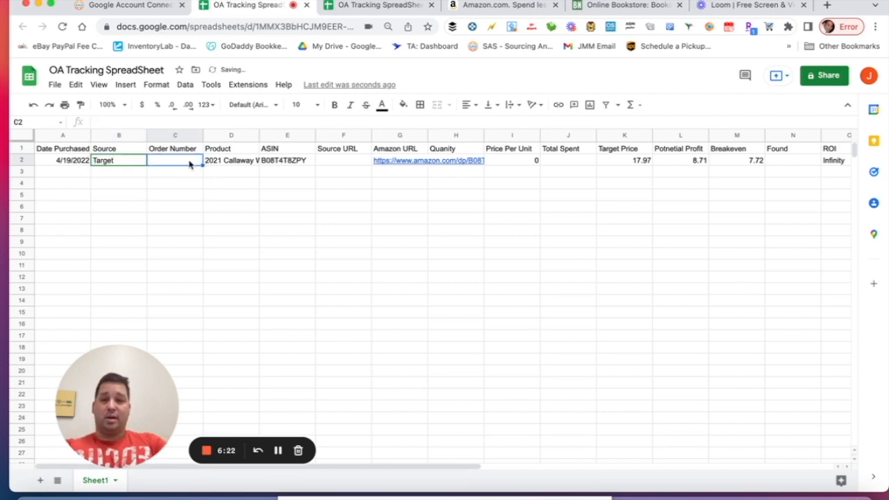
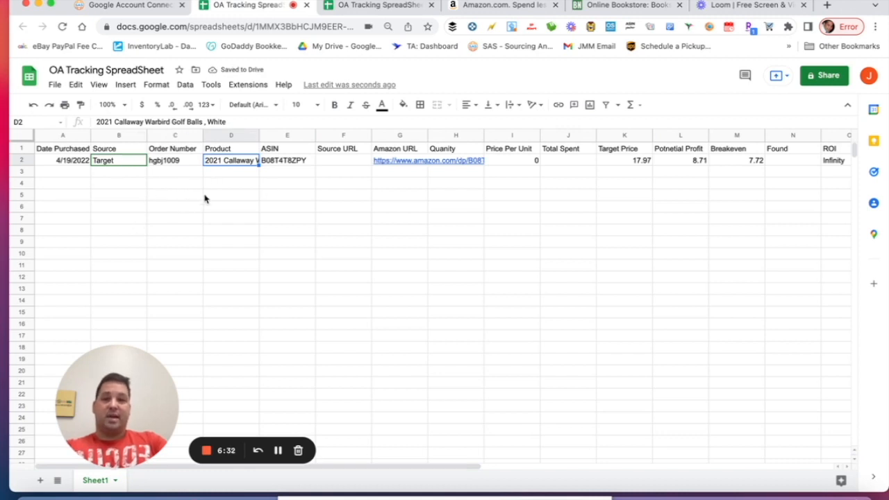
mouse_move(248, 243)
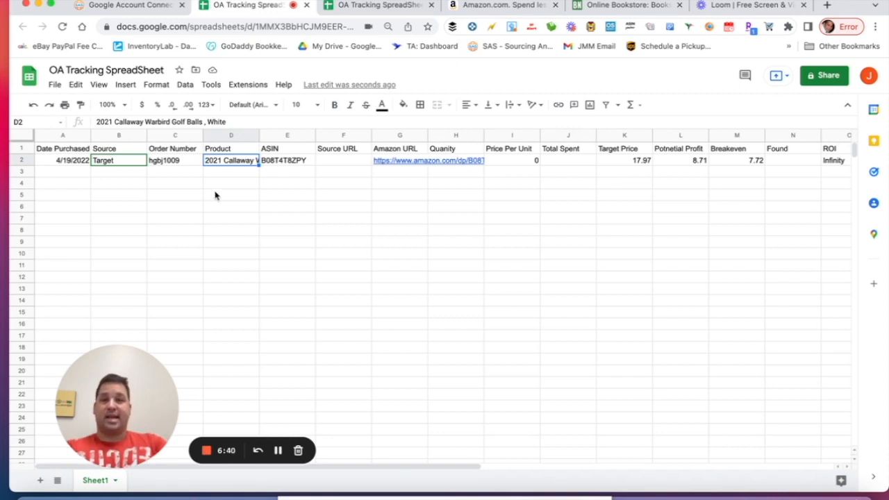
mouse_move(186, 173)
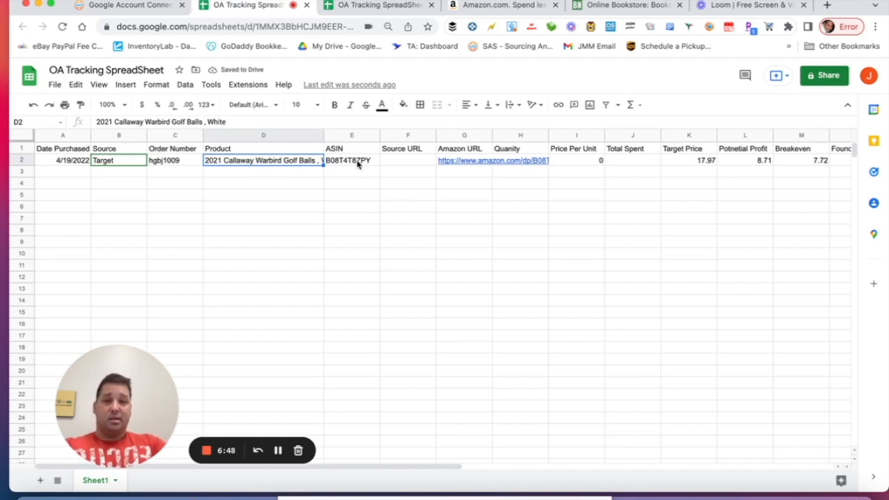
- Select the Quantity cell of the golf balls row to enter a quantity of 10
left_click(408, 161)
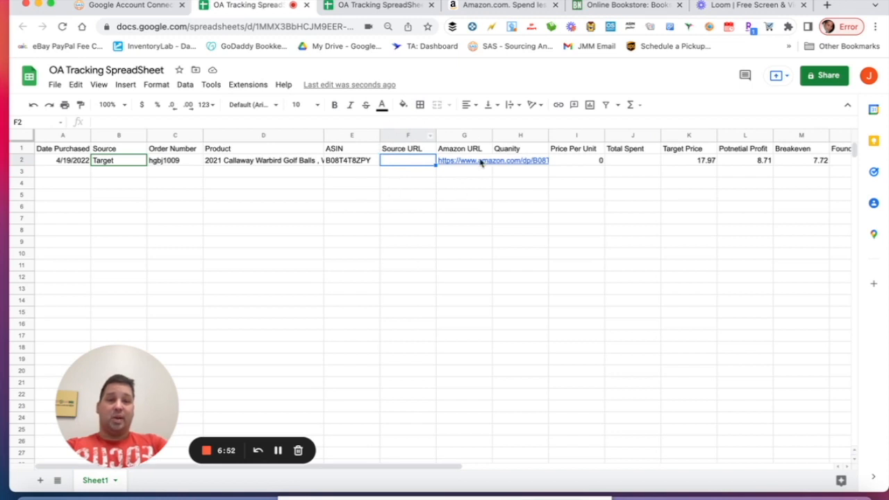
mouse_move(353, 278)
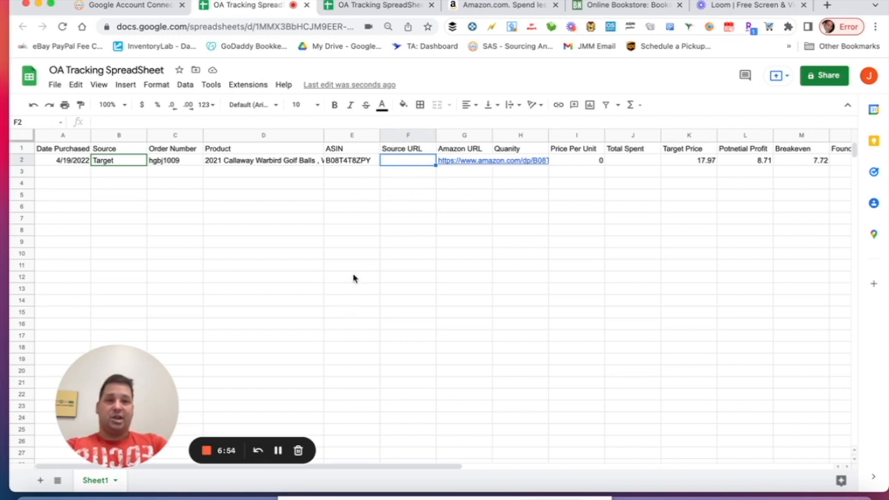
mouse_move(539, 184)
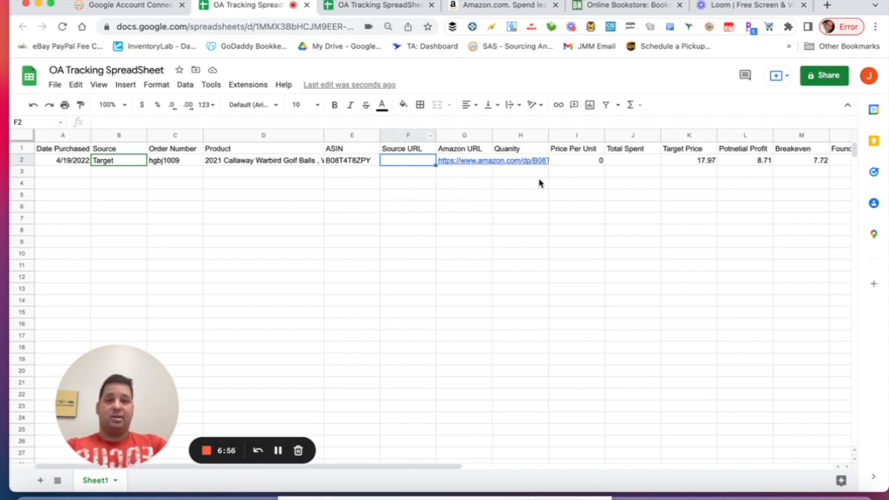
left_click(519, 162)
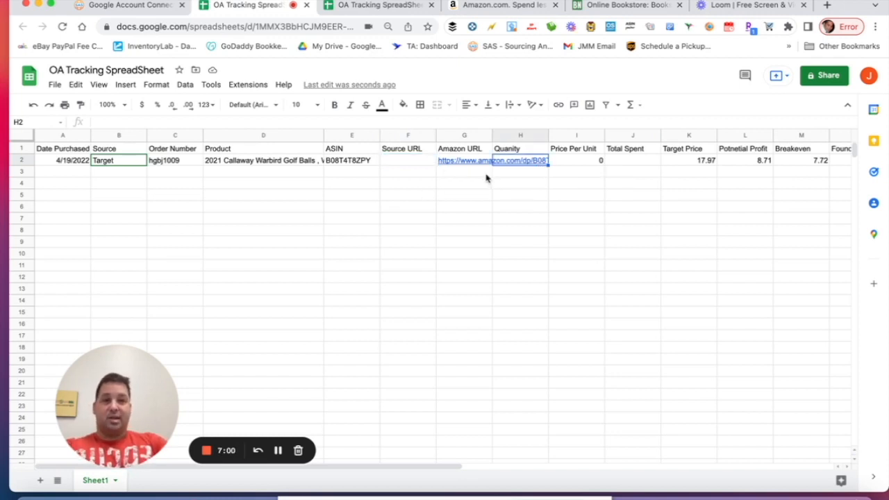
left_click(464, 172)
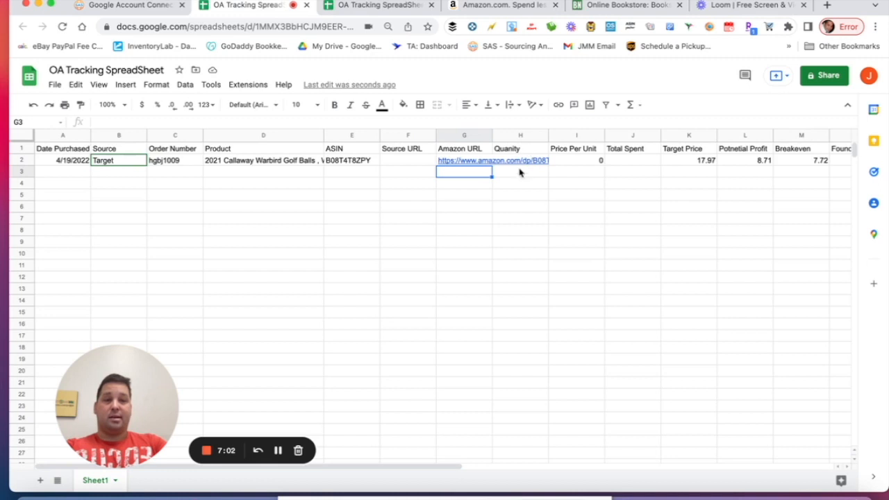
left_click(519, 161)
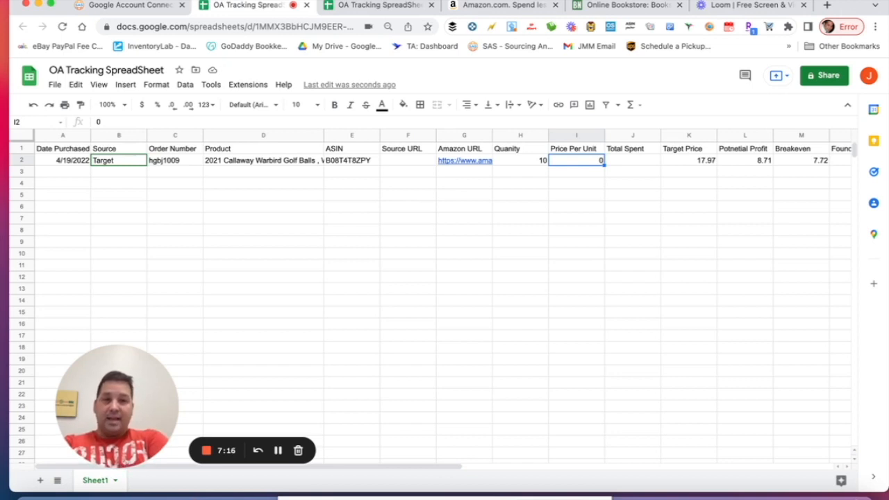
- Enter price per unit 10, giving total spent 100, potential profit 8.71 and breakeven 7.72
left_click(632, 160)
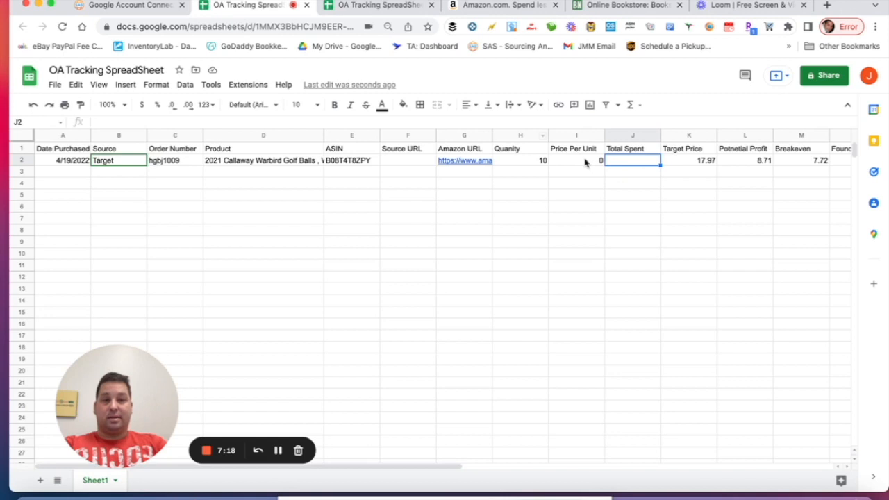
type("10")
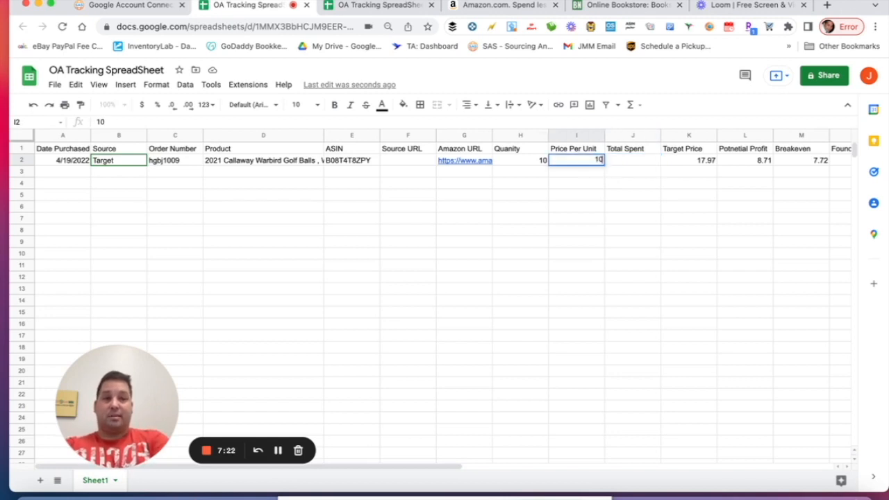
left_click(632, 160)
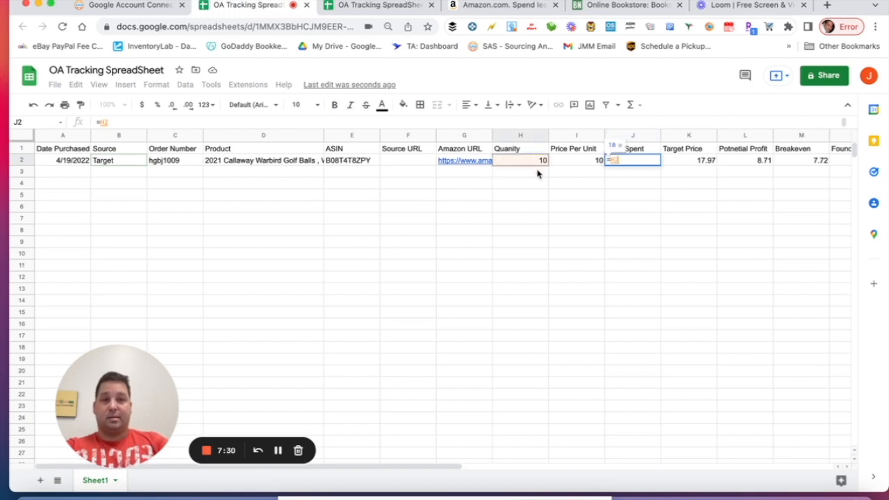
mouse_move(577, 167)
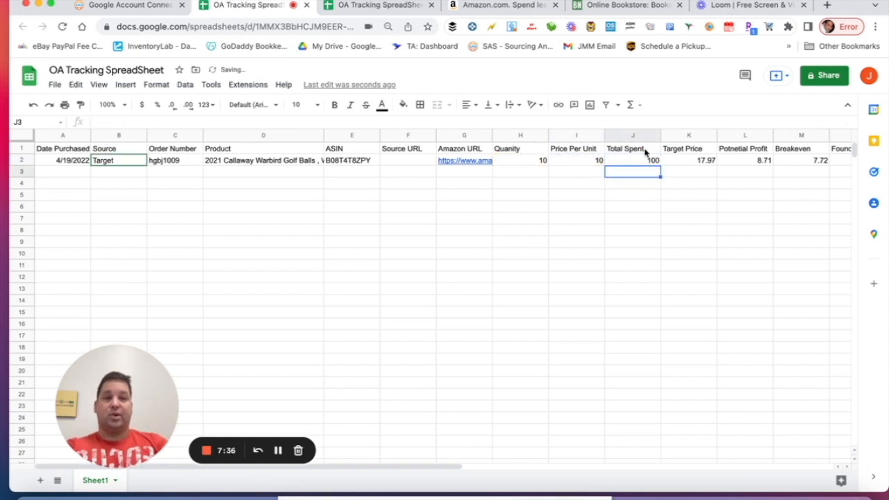
left_click(633, 161)
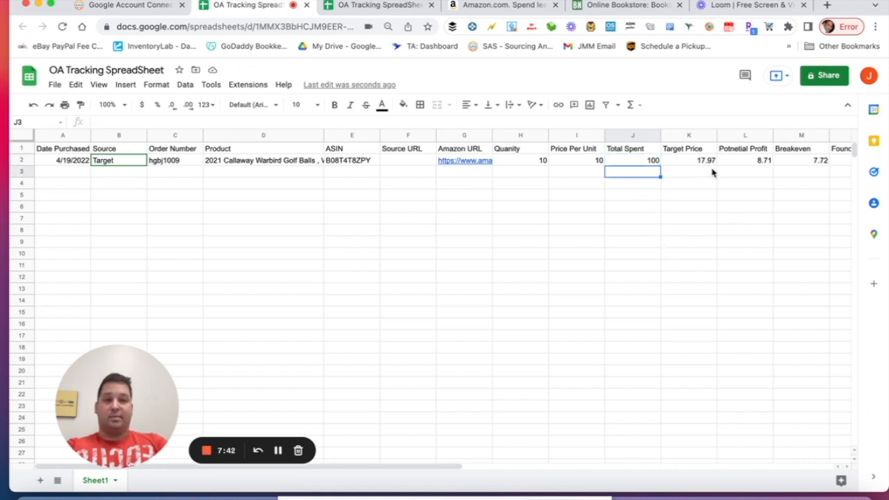
left_click(745, 161)
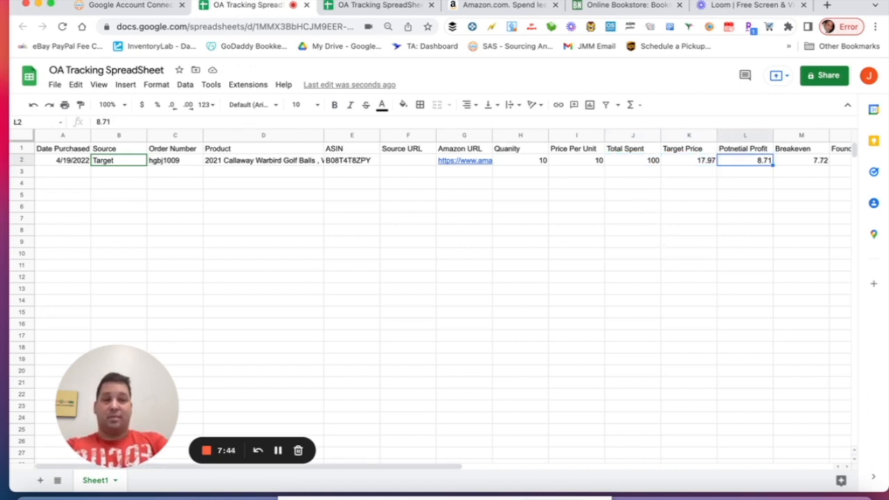
left_click(689, 161)
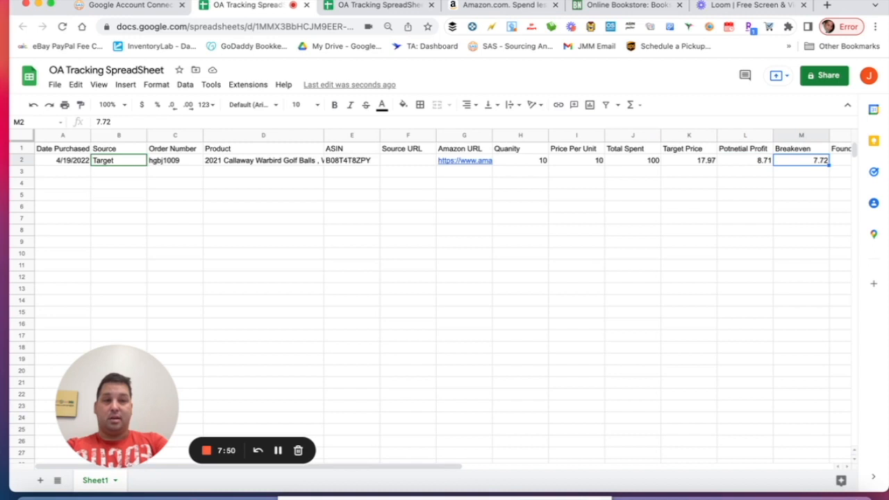
- Fill the Found column with sourcing methods Manual, TA, L
scroll("right", 3)
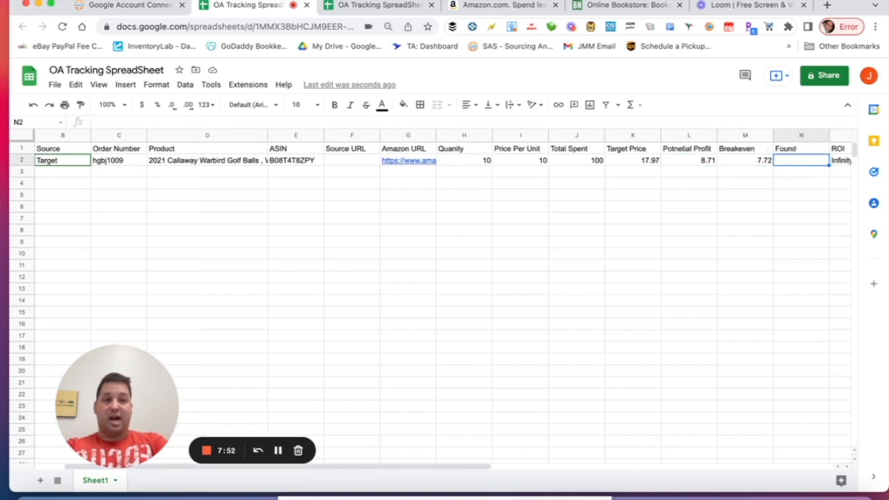
left_click(744, 161)
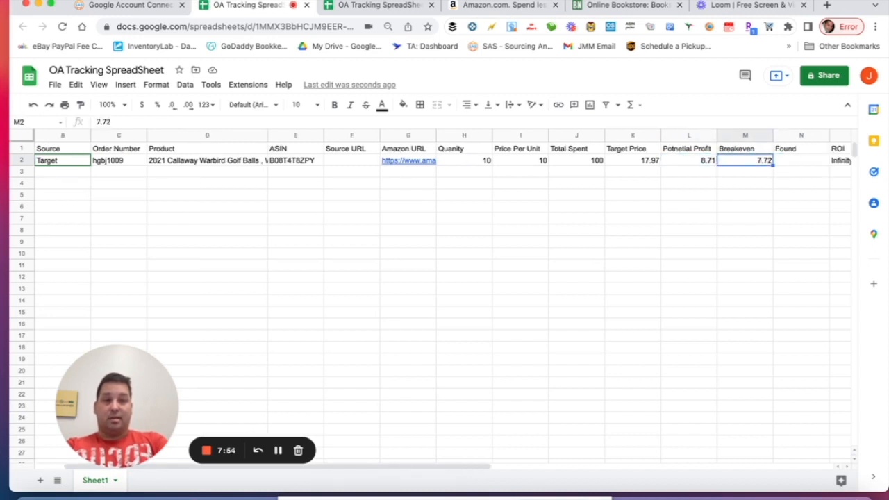
left_click(800, 161)
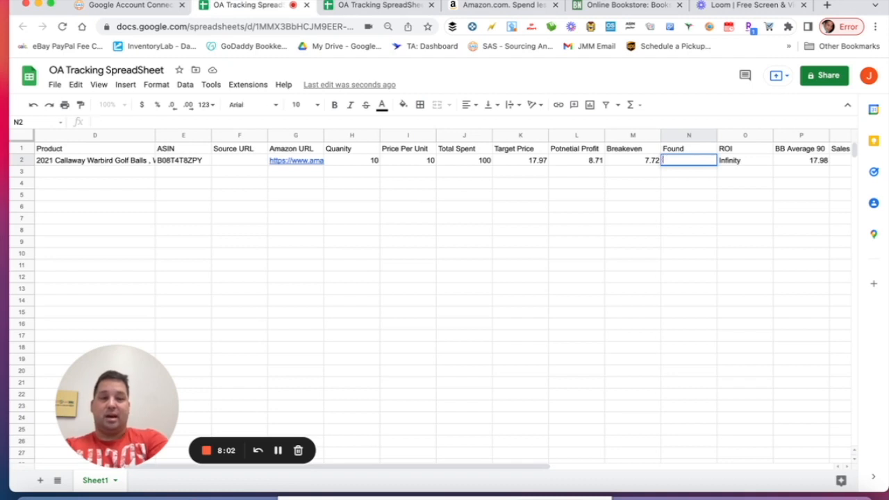
type("Manual,")
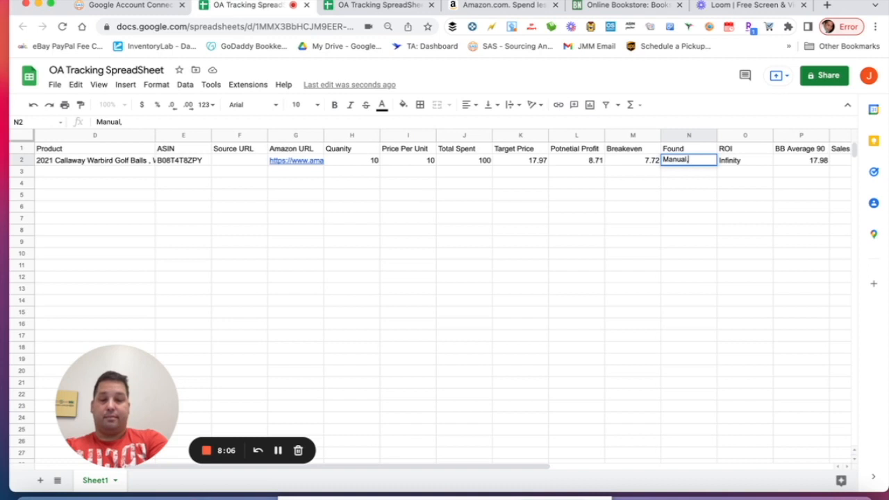
type("TA, Lea")
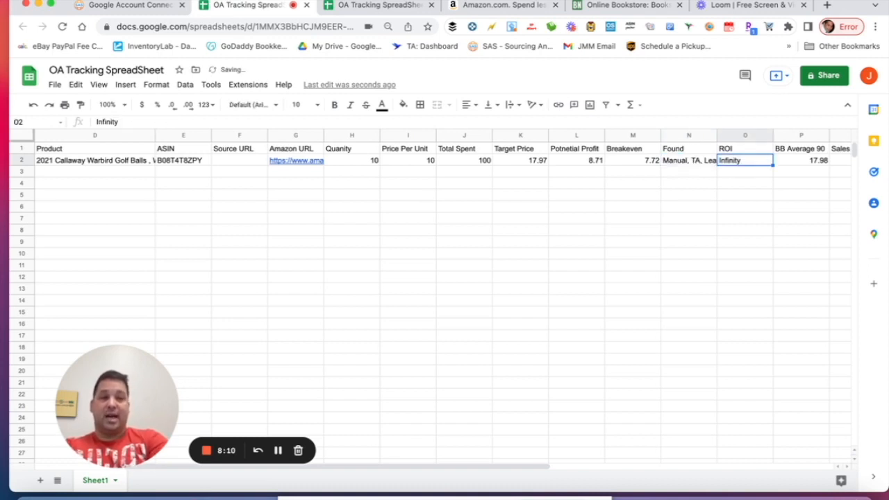
- Review the Sellers, BB Average 90, Sales Rank Av 90 and Notes columns of the row
left_click(689, 159)
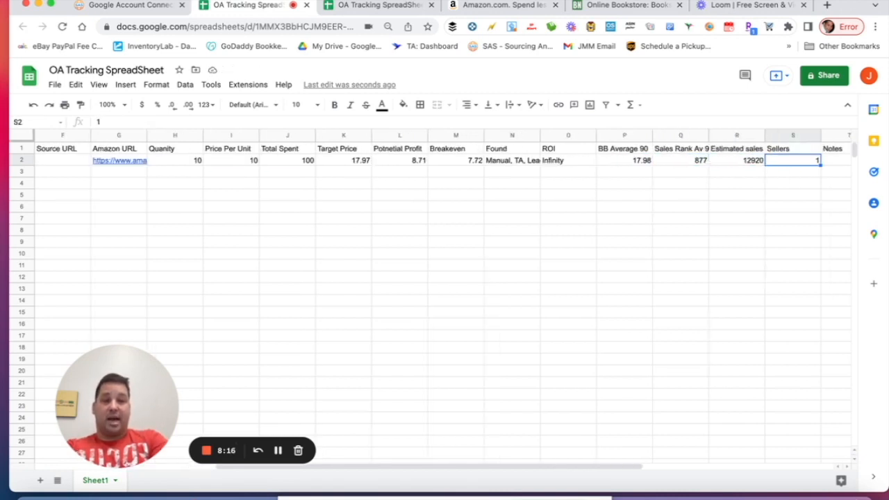
left_click(624, 147)
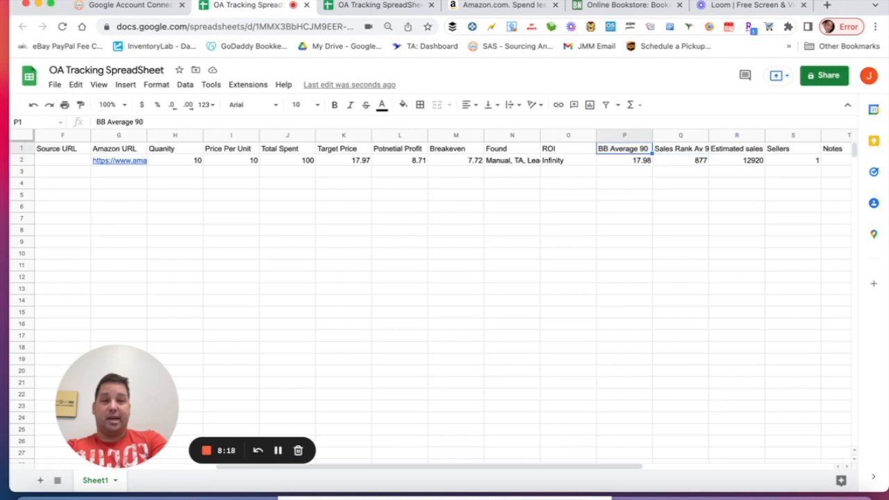
left_click(681, 147)
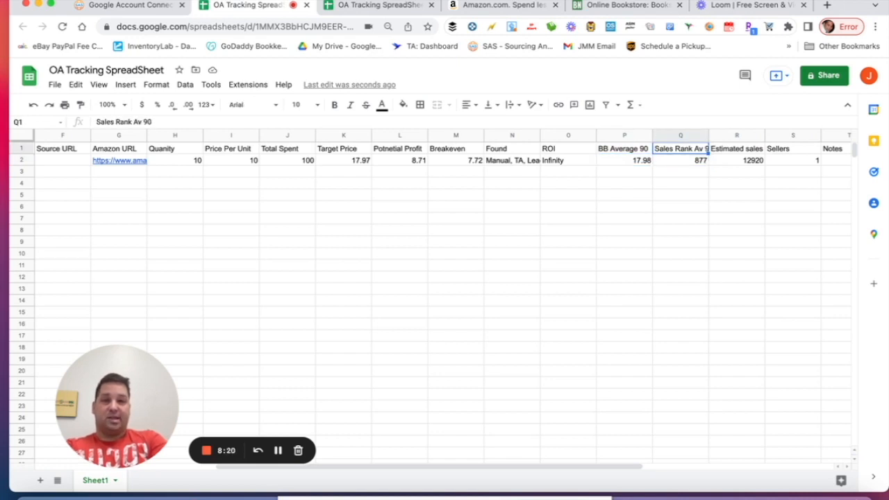
left_click(736, 147)
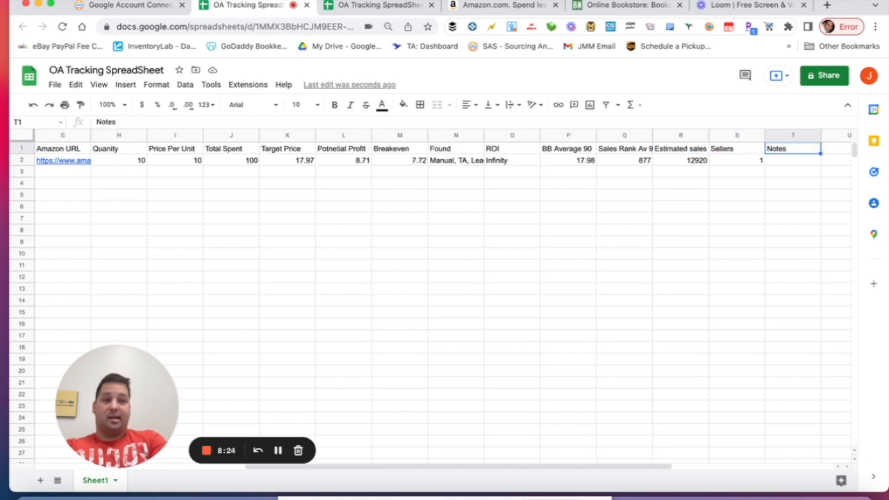
left_click(737, 159)
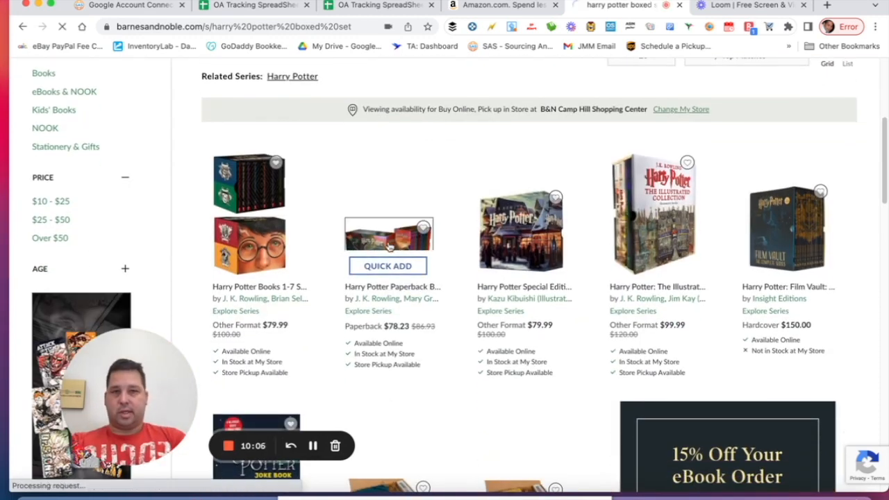
- Open the Harry Potter Paperback Boxed Set product page on Barnes & Noble
left_click(392, 286)
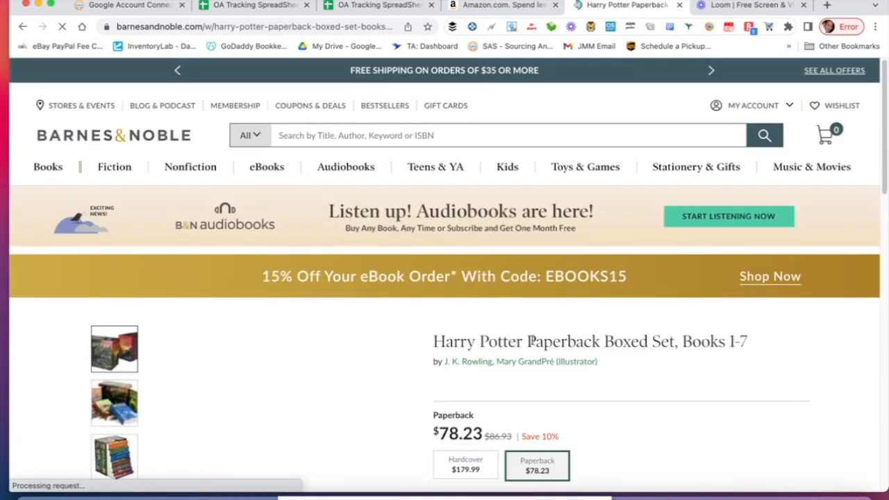
scroll("down", 3)
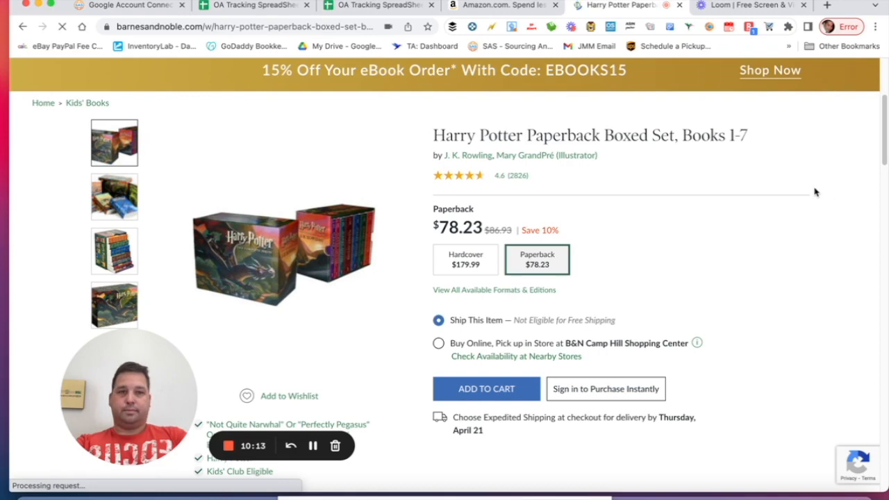
mouse_move(811, 181)
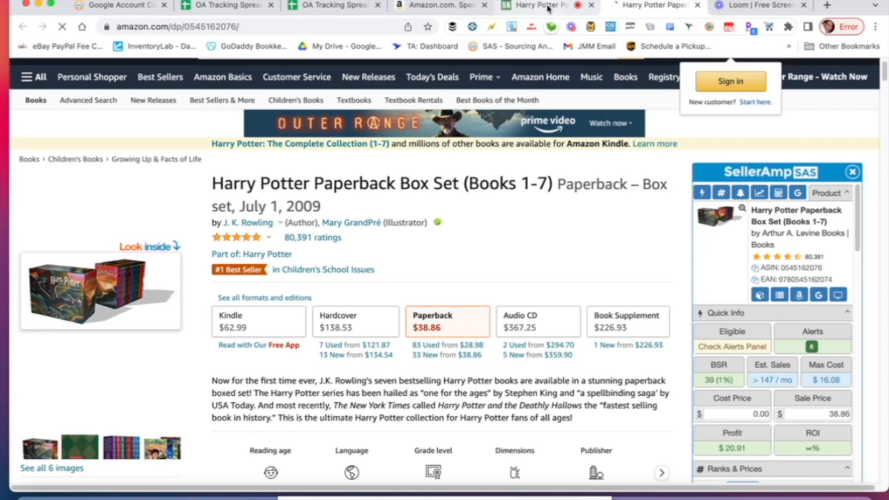
mouse_move(545, 5)
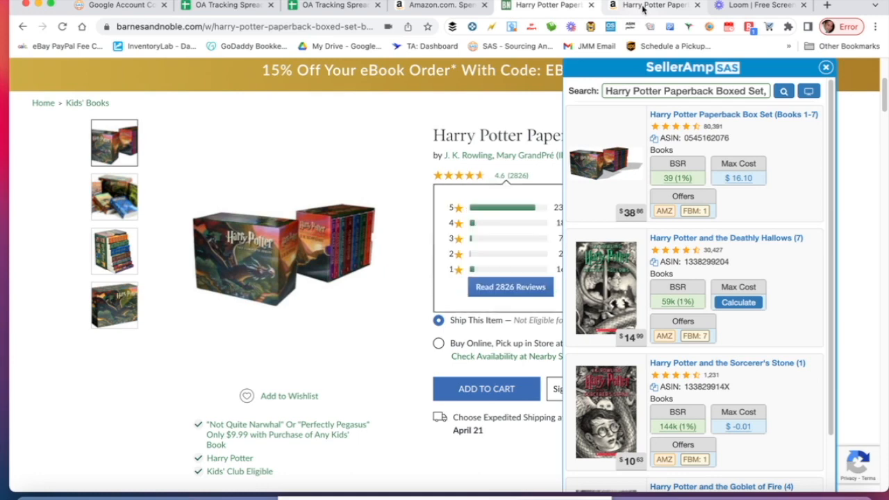
mouse_move(666, 7)
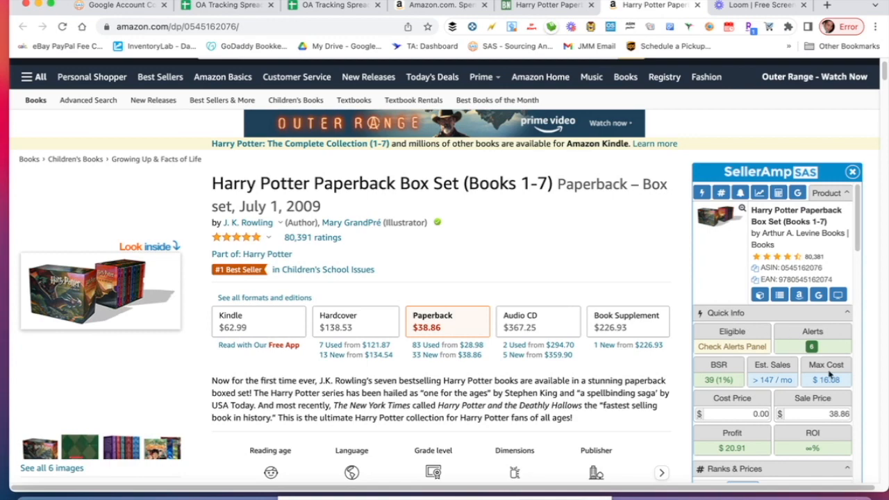
- Set the box set's cost price to 15.00, showing $5.91 profit and 39.40% ROI
scroll("down", 3)
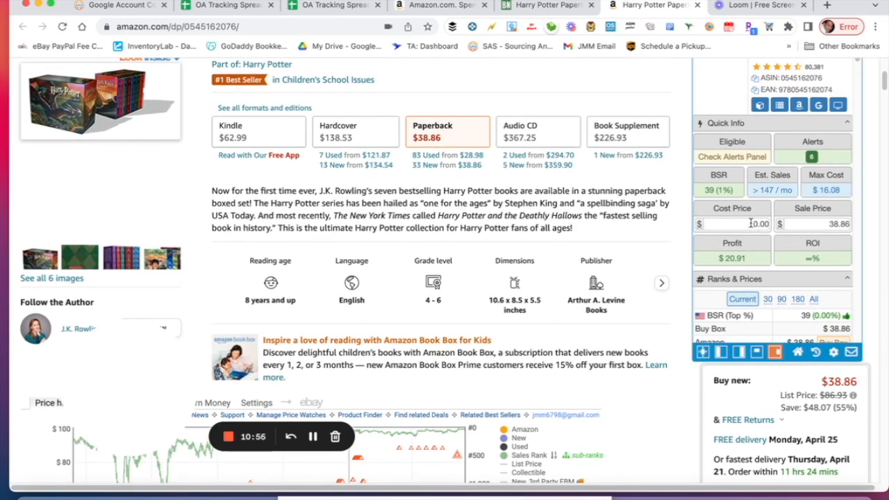
left_click(731, 222)
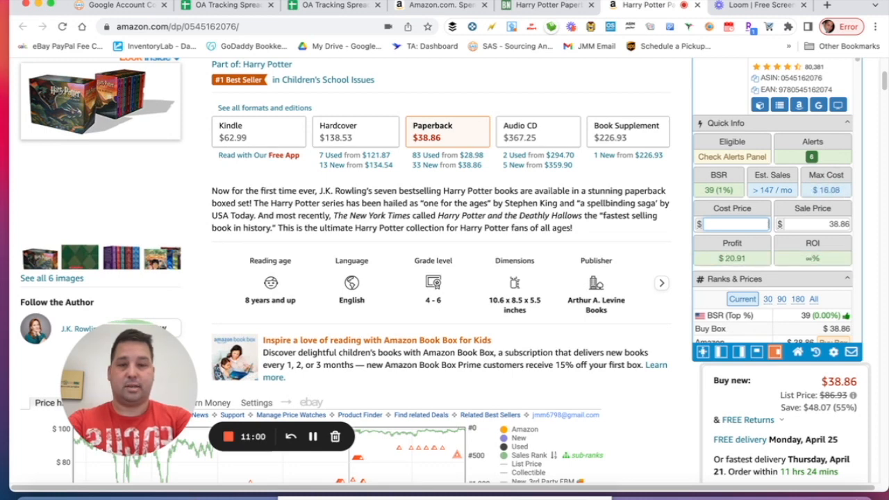
type("15.00")
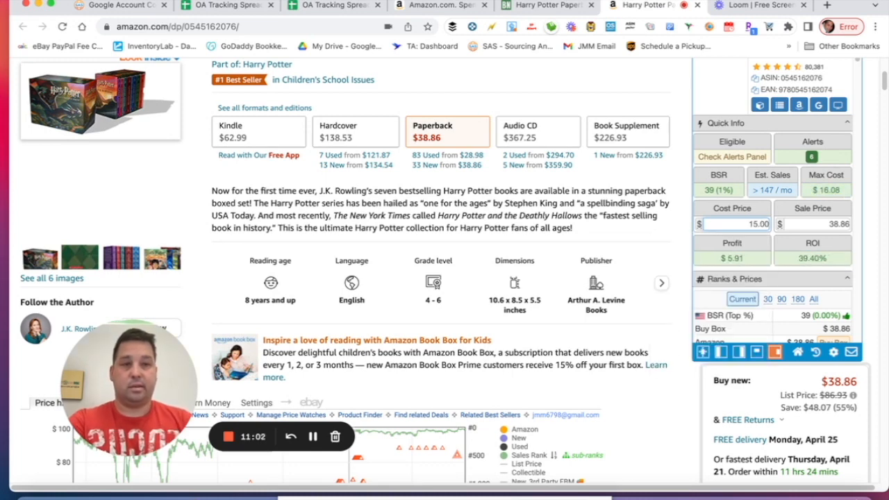
mouse_move(416, 300)
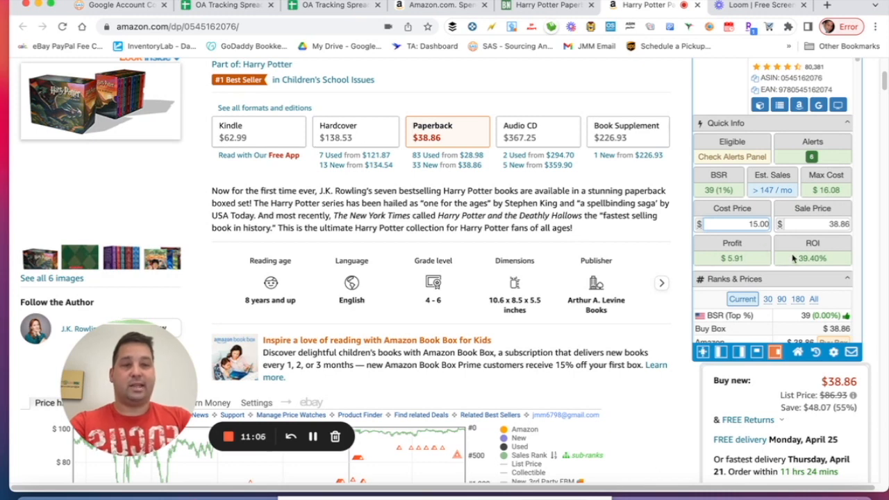
mouse_move(739, 271)
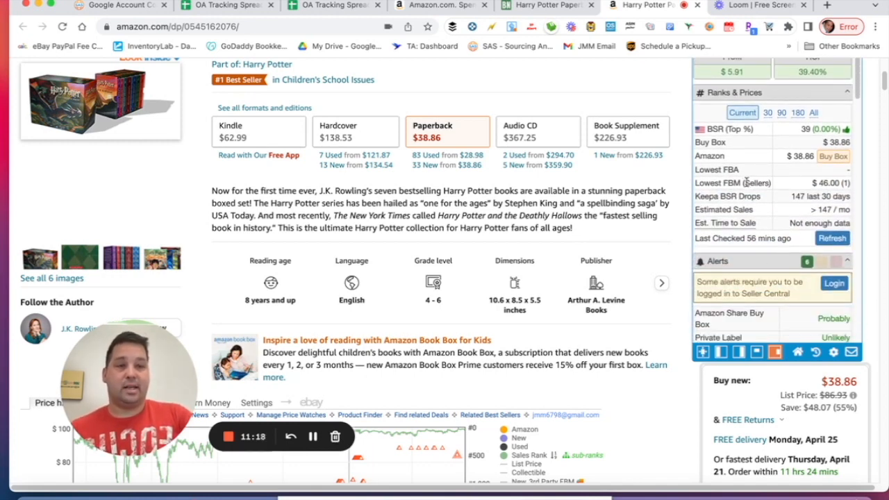
scroll("down", 3)
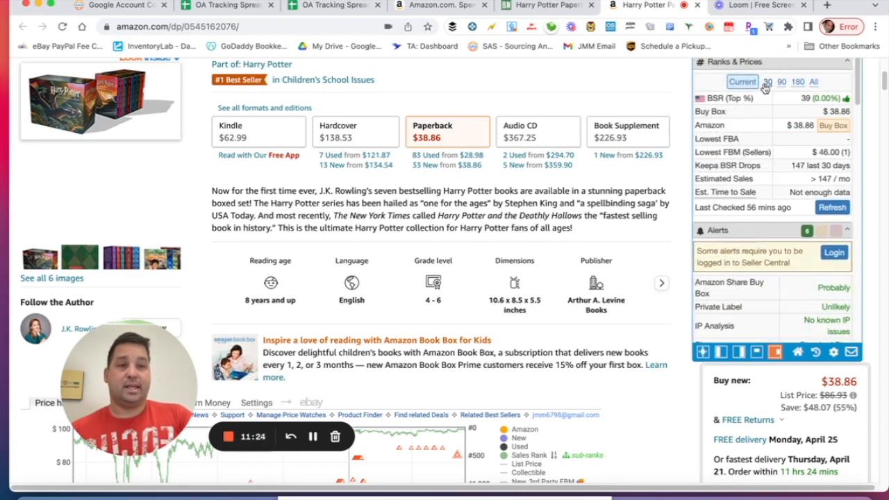
- Review 30- and 90-day average prices and ranks and the Profit Calculator
left_click(764, 80)
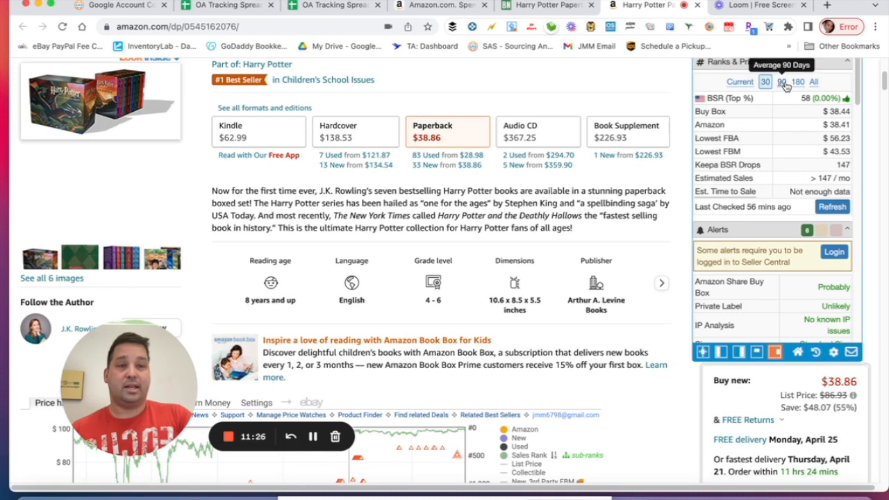
left_click(798, 81)
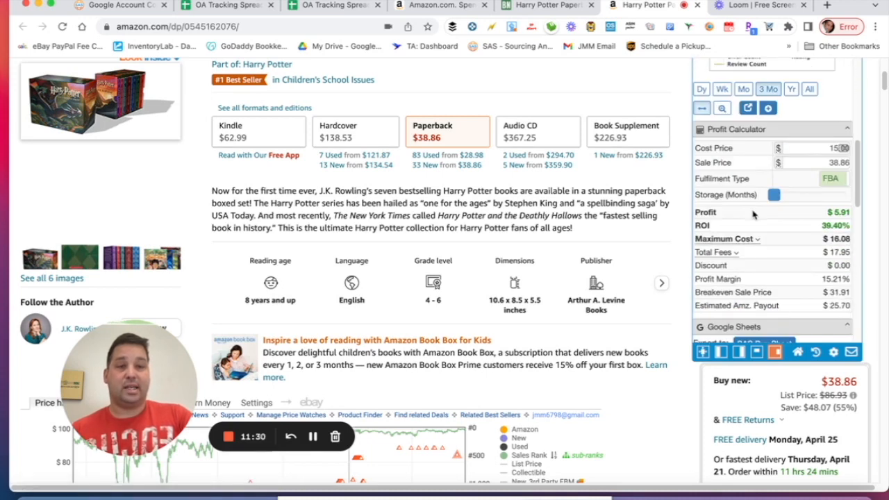
scroll("down", 3)
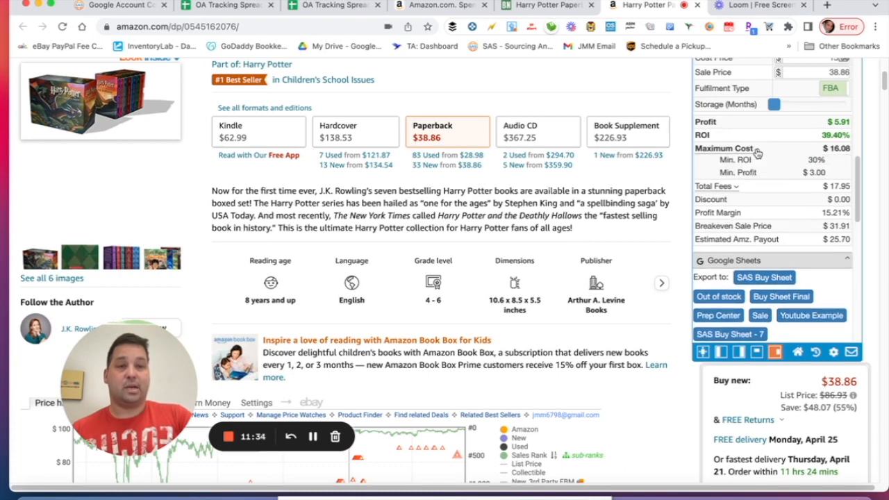
left_click(717, 161)
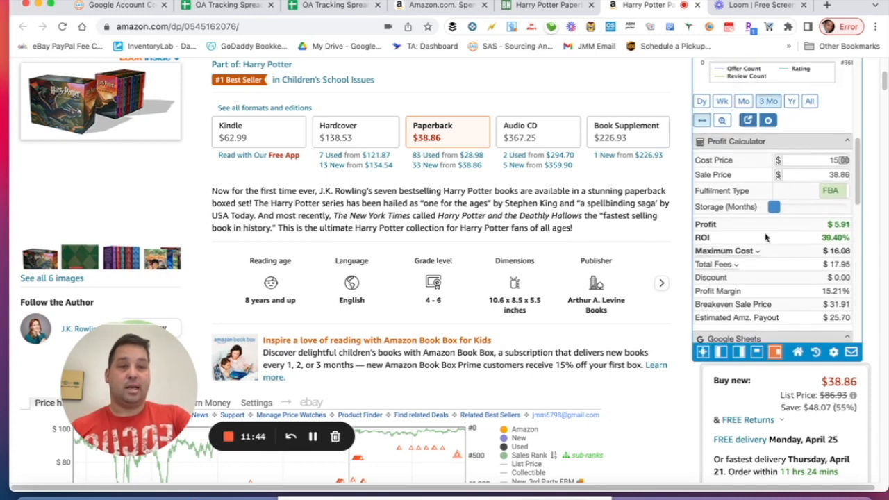
scroll("down", 3)
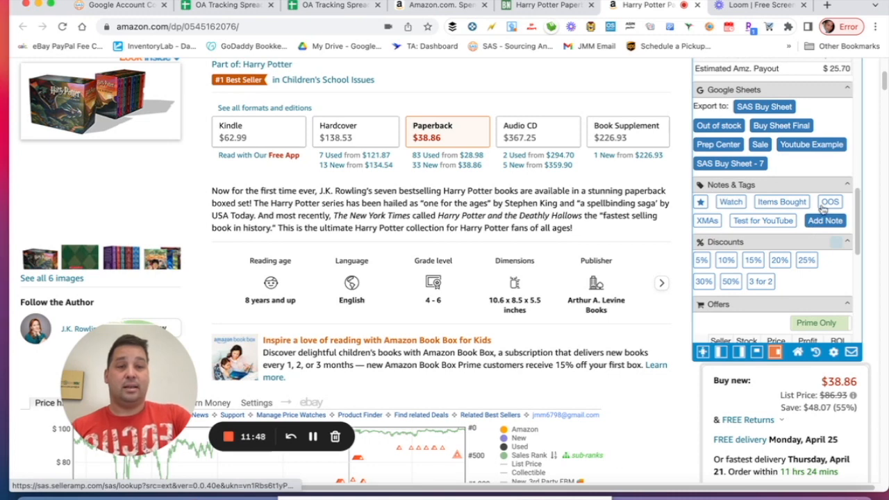
scroll("down", 3)
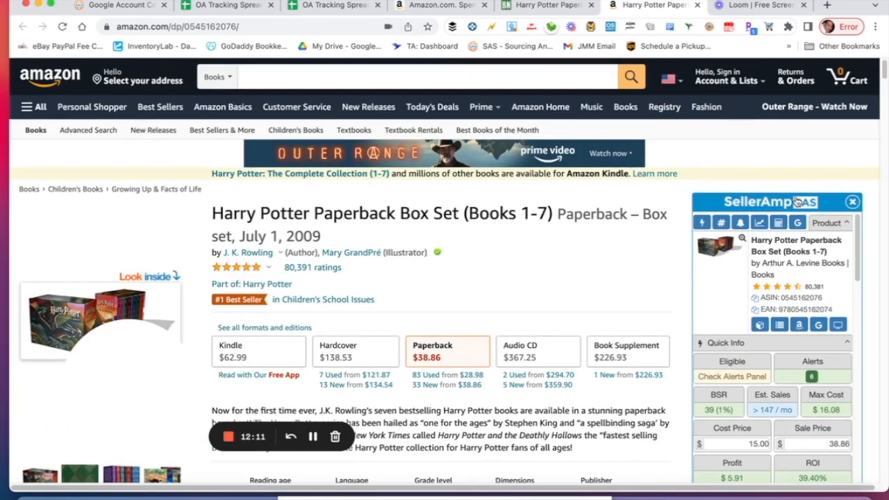
scroll("down", 3)
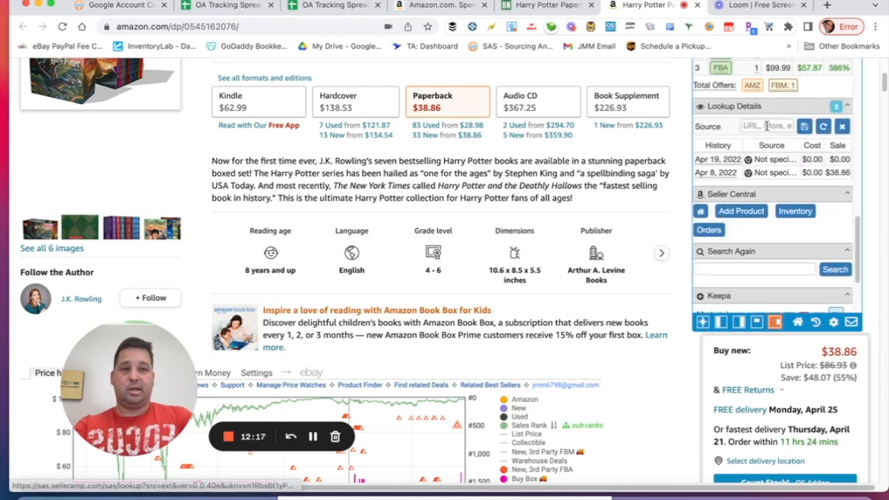
type("80545162074")
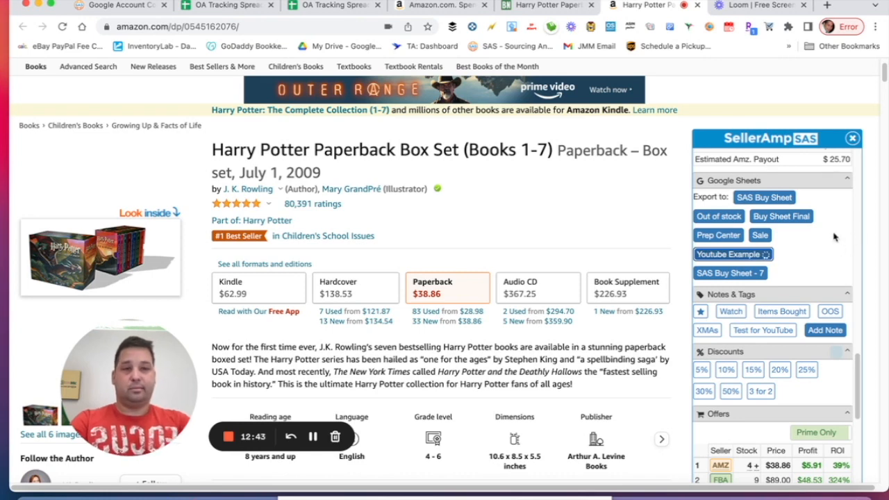
mouse_move(806, 322)
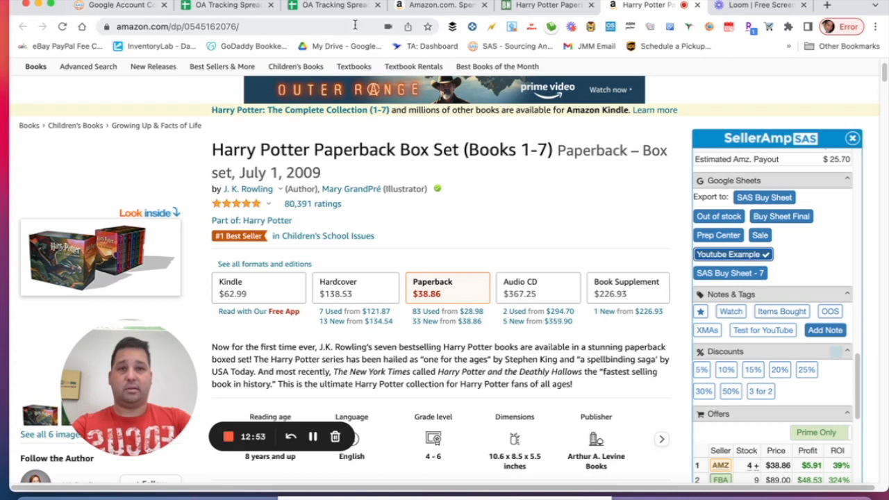
left_click(225, 5)
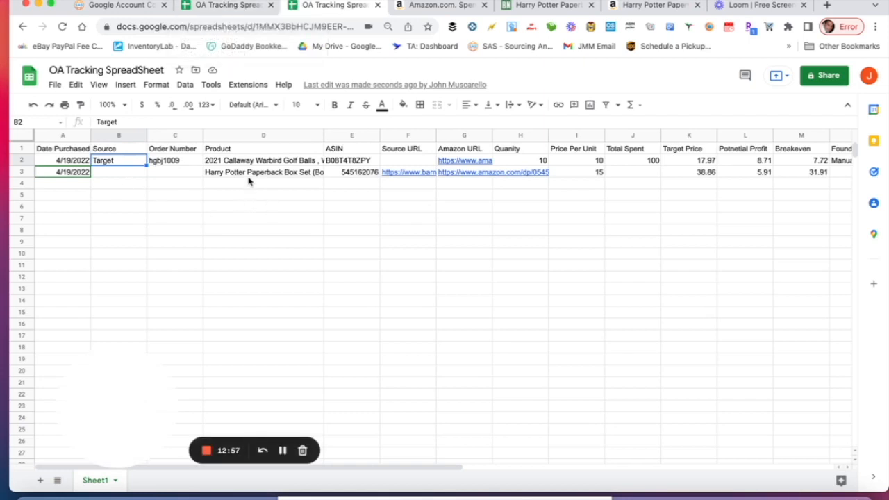
- Review the imported row, then enter source Barnes and Noble and order number 12345
left_click(262, 172)
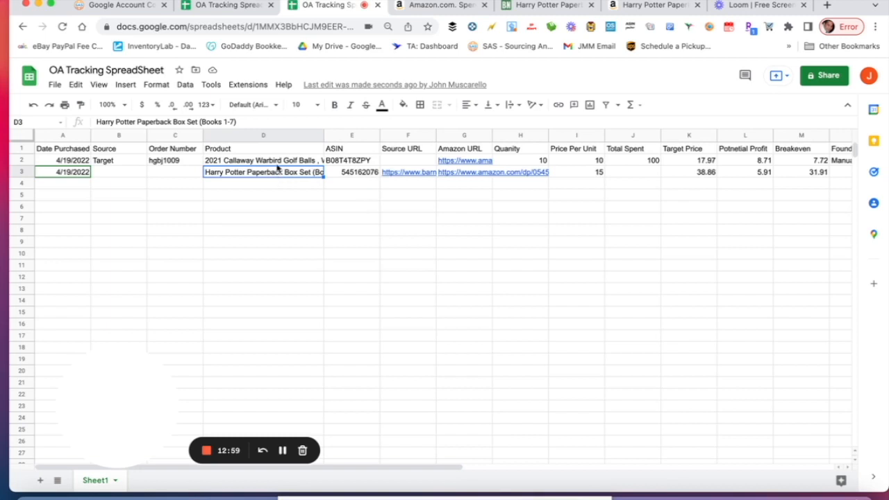
left_click(353, 172)
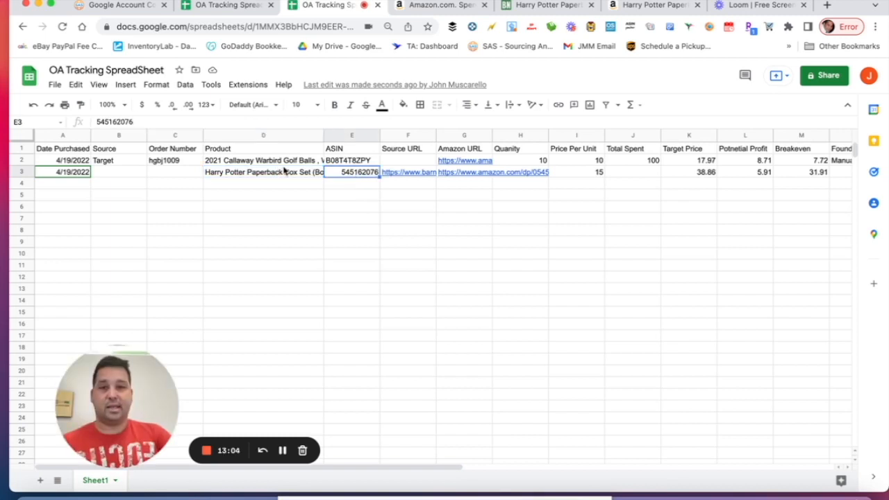
left_click(262, 172)
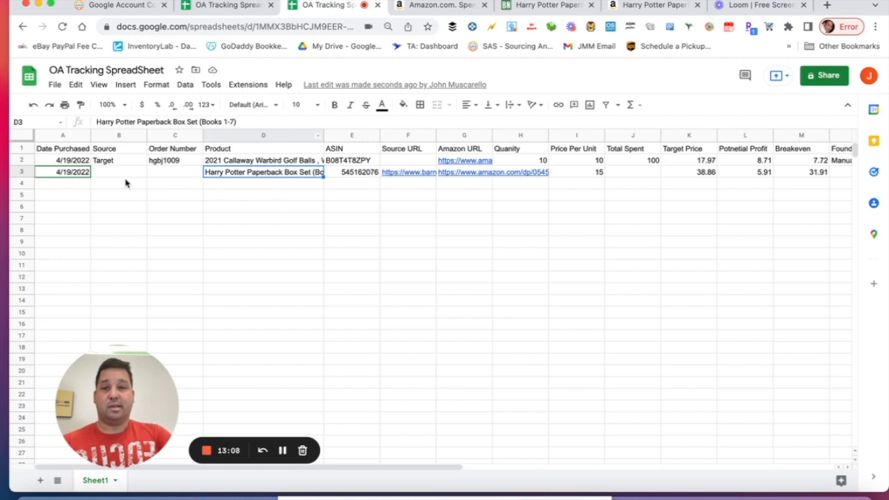
left_click(118, 172)
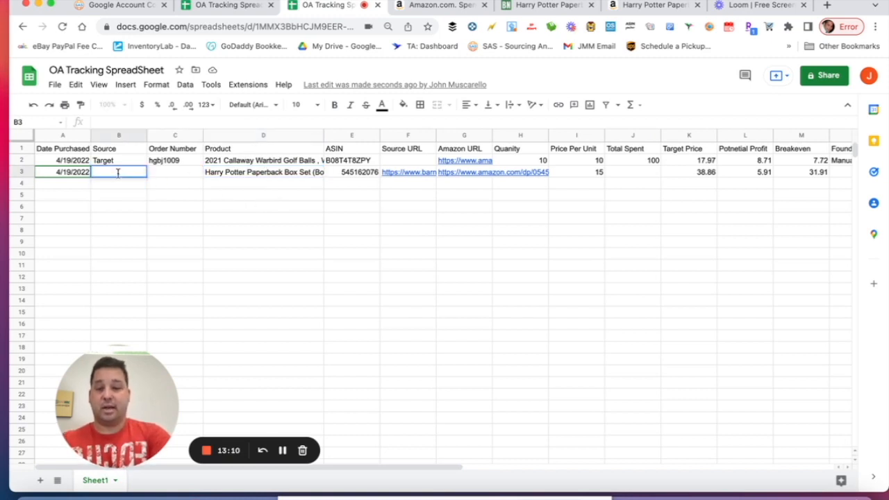
type("Barnes and Noble")
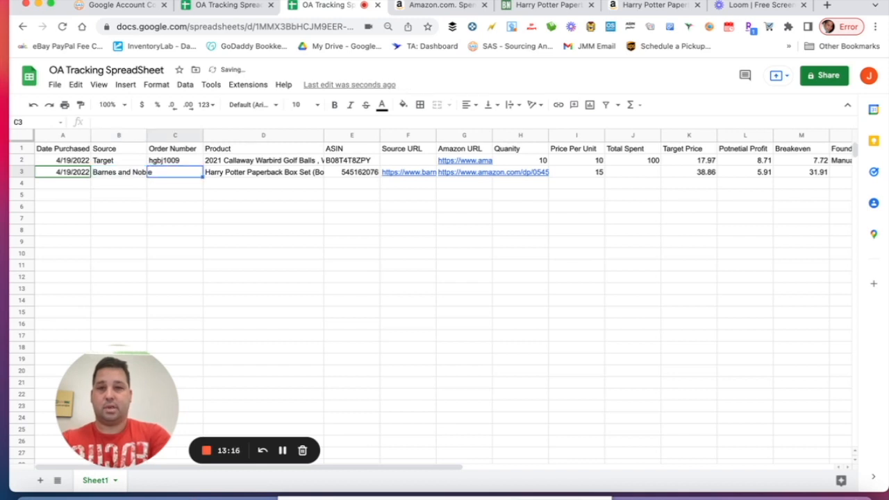
type("12345")
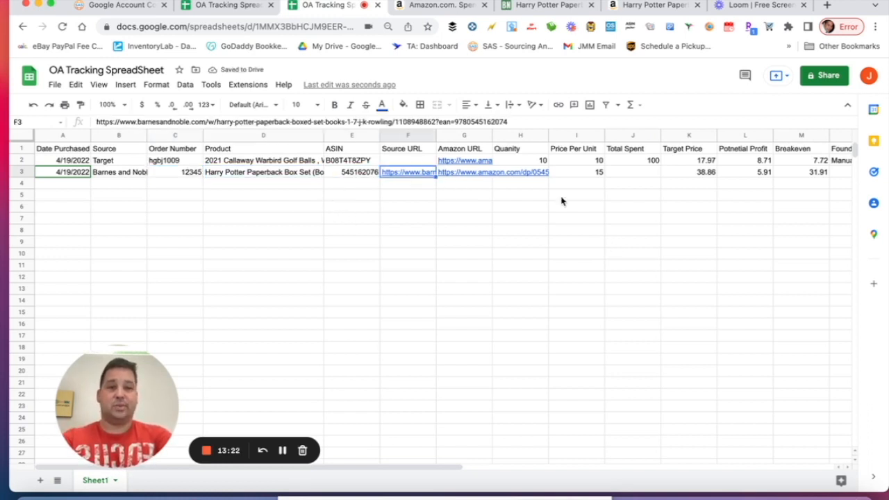
- Set quantity 5 and fill Total Spent to 75, then return to the Amazon listing
left_click(520, 172)
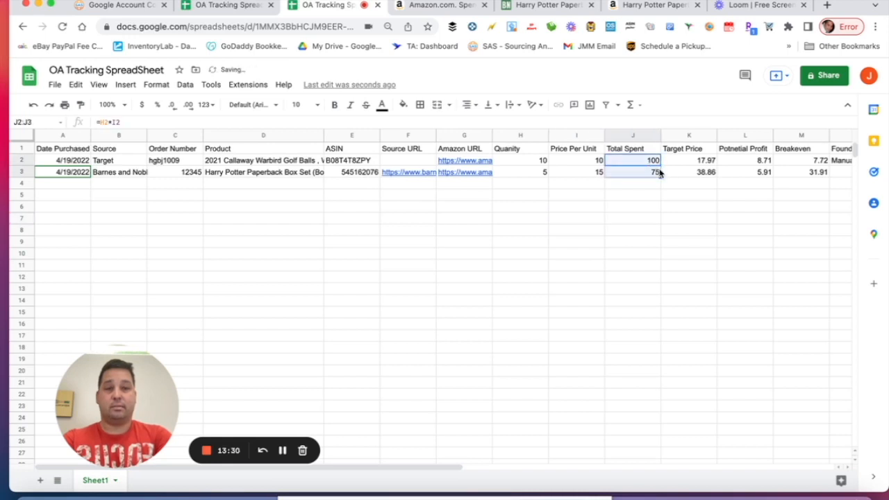
left_click(689, 173)
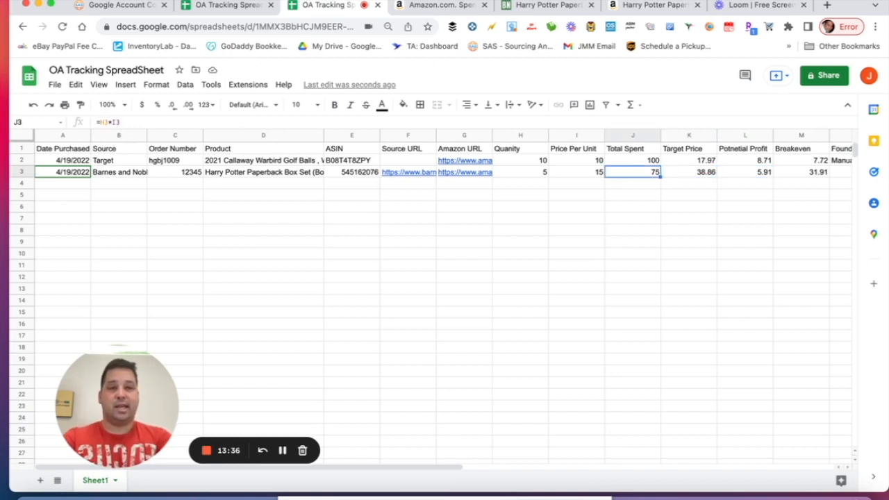
left_click(689, 172)
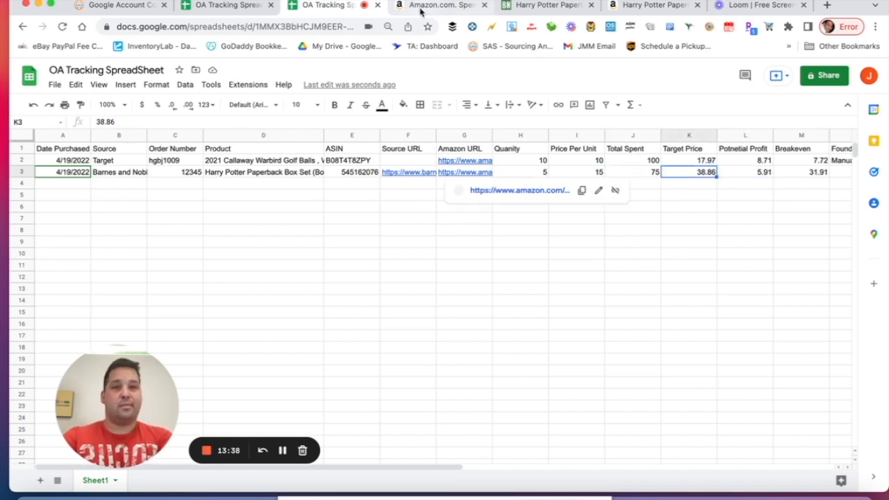
left_click(437, 5)
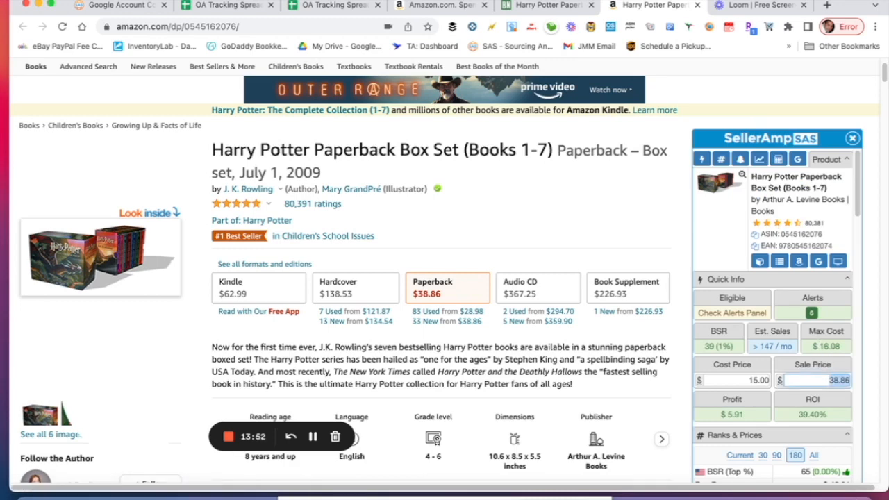
- Raise the sale price to 45.00, giving $11.13 profit and 74.20% ROI
type("45.00")
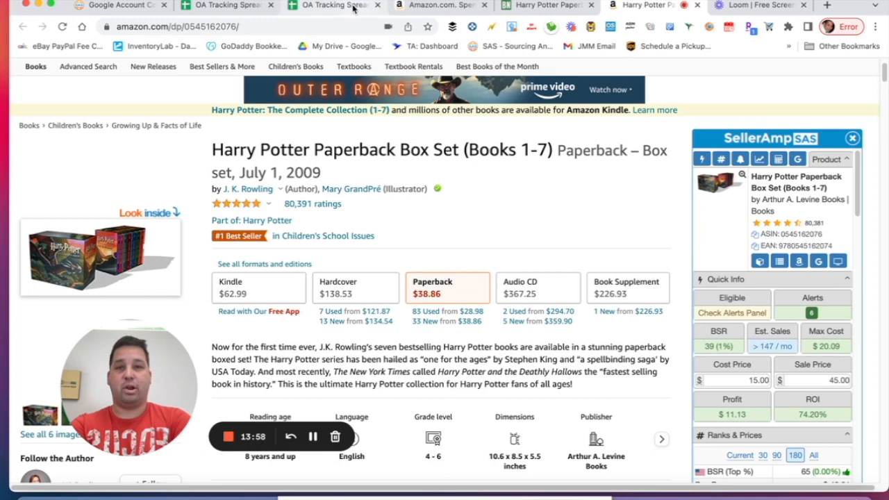
left_click(334, 6)
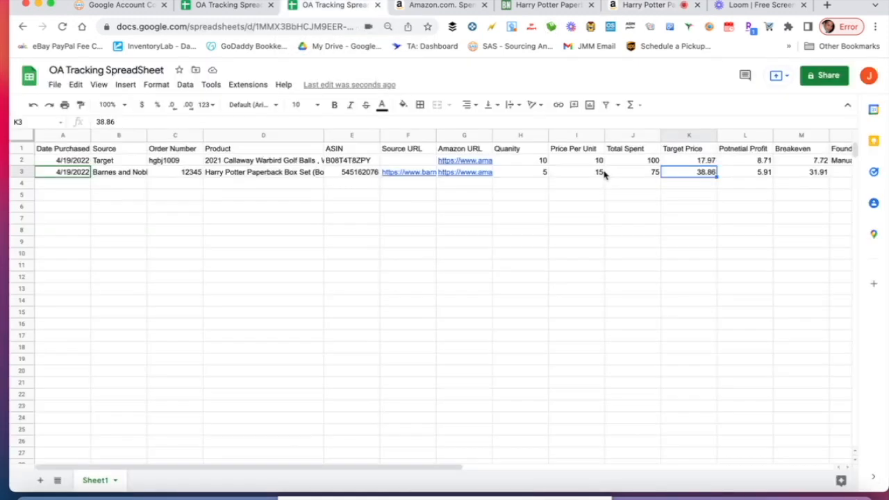
- Fill the row's Found method as Manual, ROI, BB average 42.15, sales rank and sellers
left_click(745, 172)
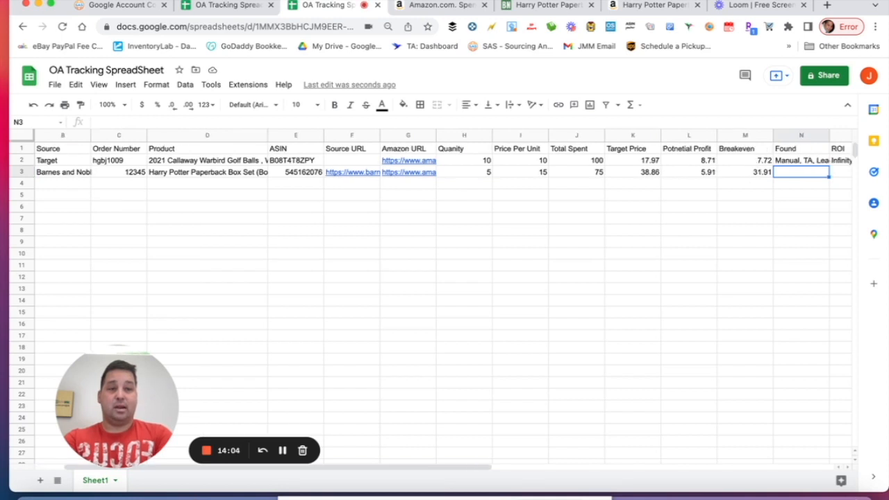
left_click(744, 172)
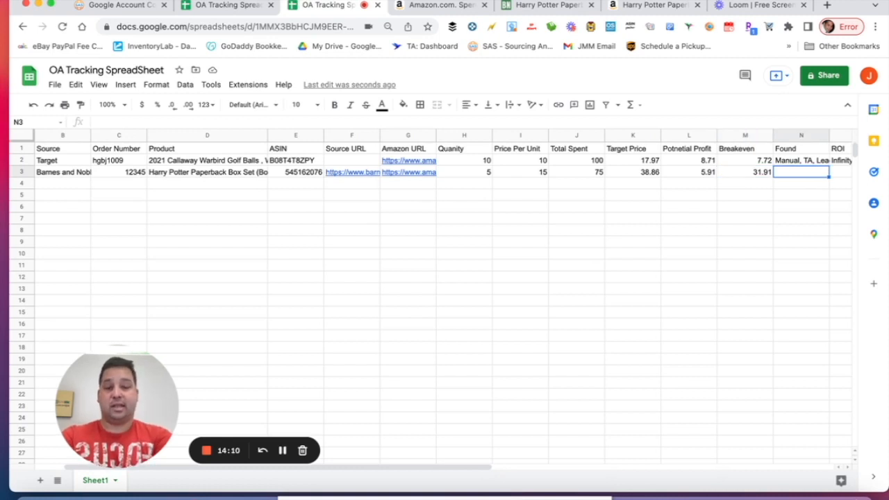
type("Manual, TA, Lea")
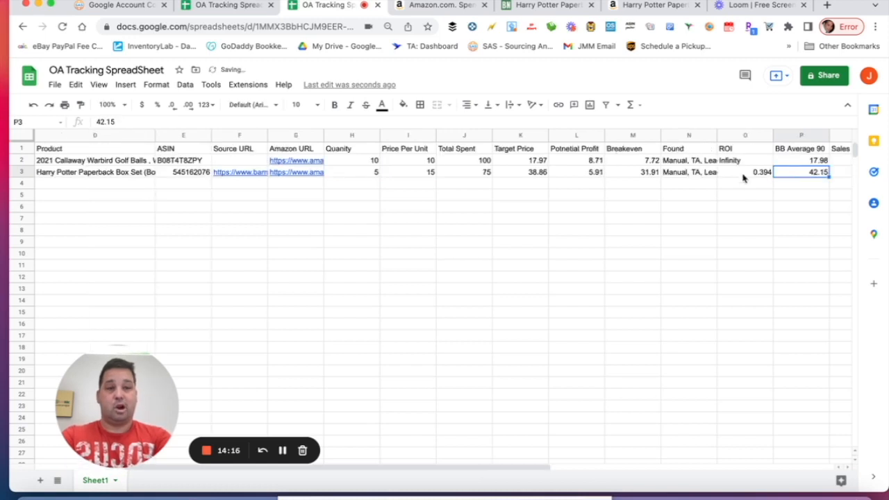
left_click(744, 172)
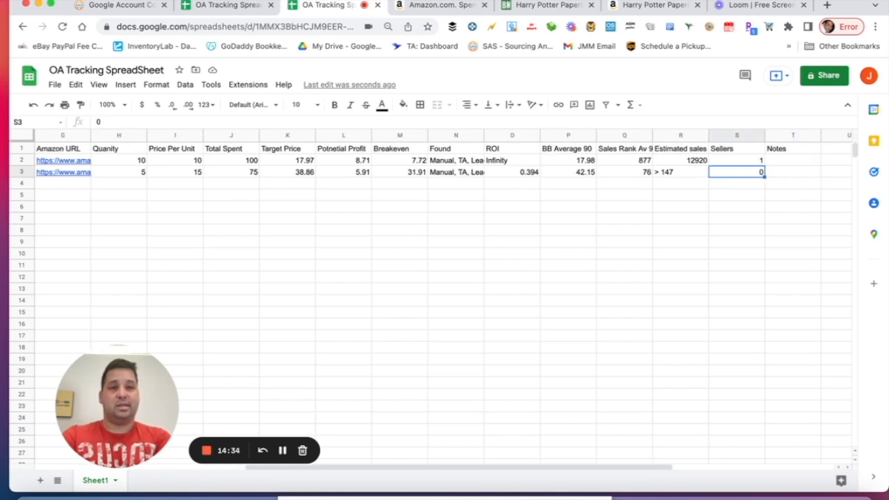
left_click(511, 172)
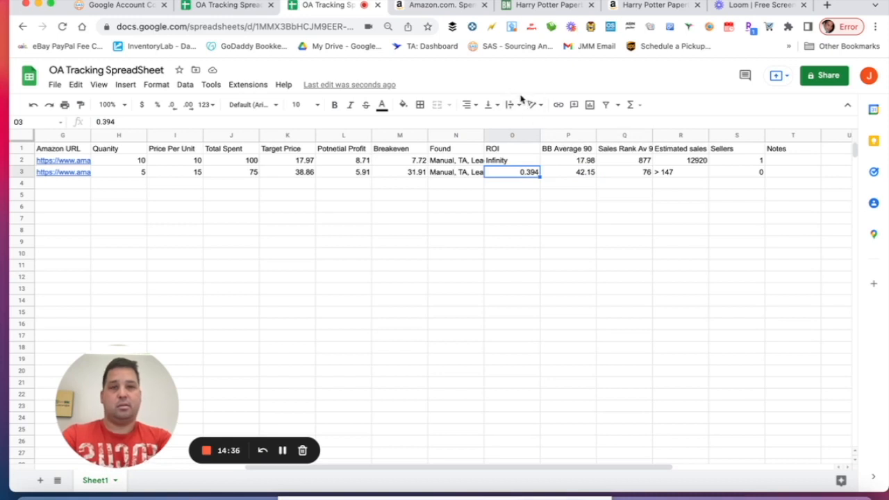
left_click(439, 6)
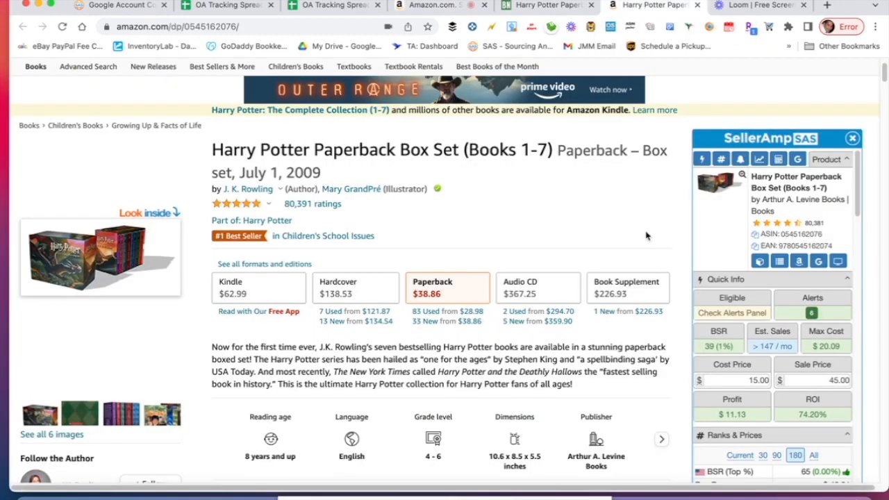
- Check the Amazon price history chart and the Barnes & Noble listing, then return to the spreadsheet
scroll("down", 3)
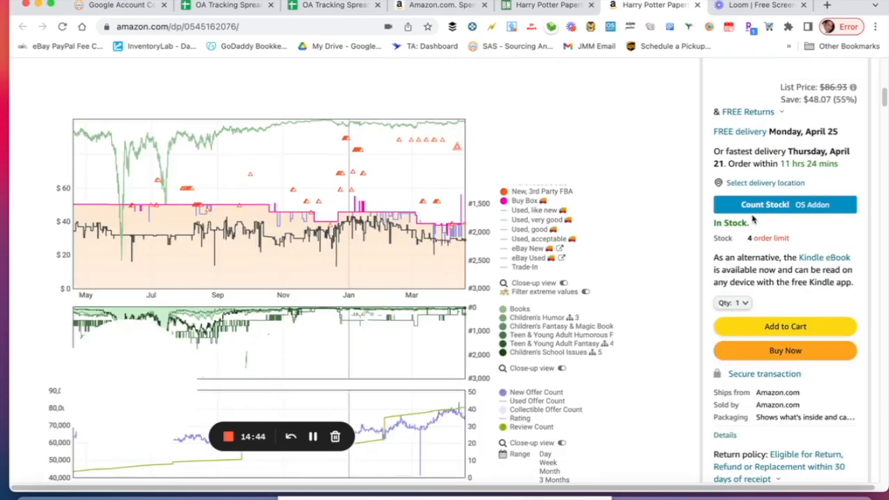
left_click(547, 6)
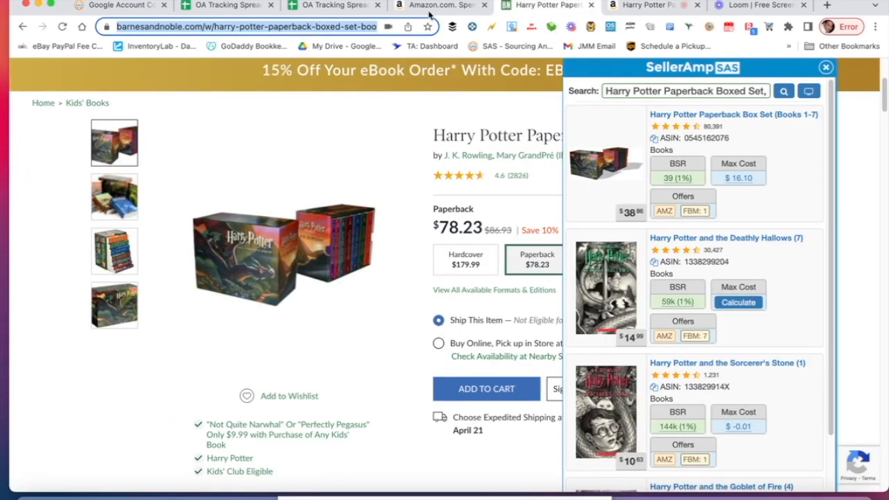
left_click(333, 6)
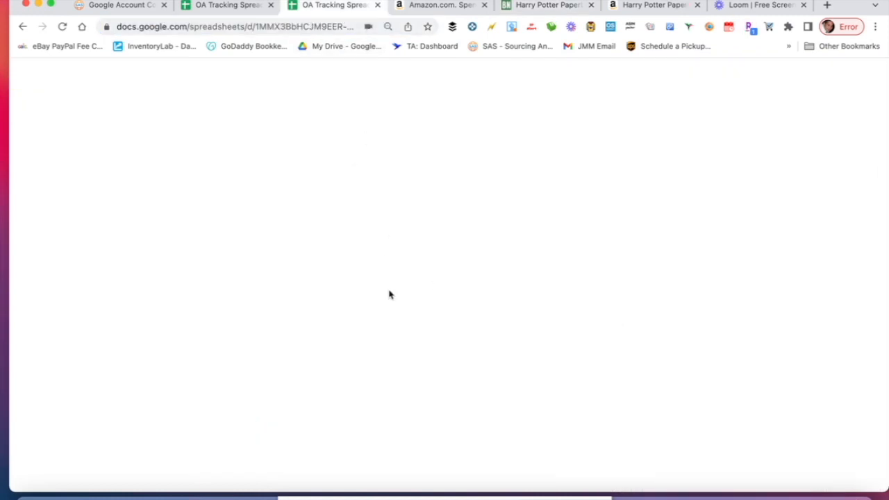
mouse_move(400, 201)
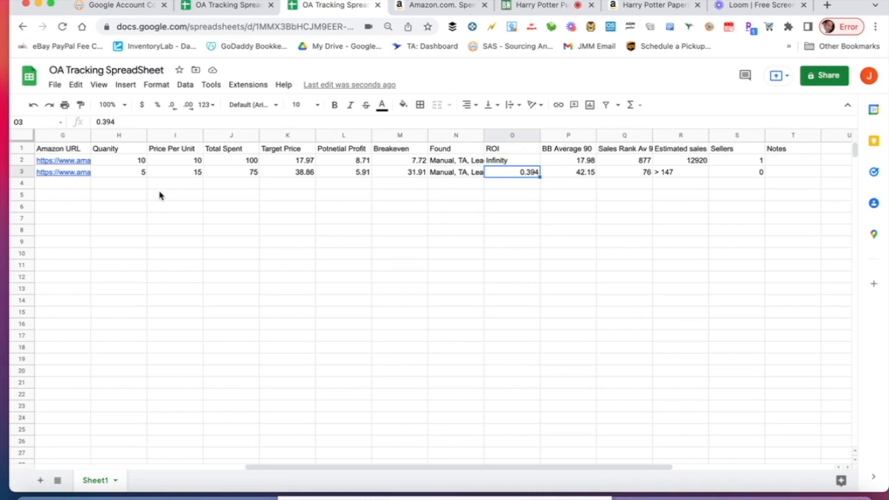
left_click(176, 195)
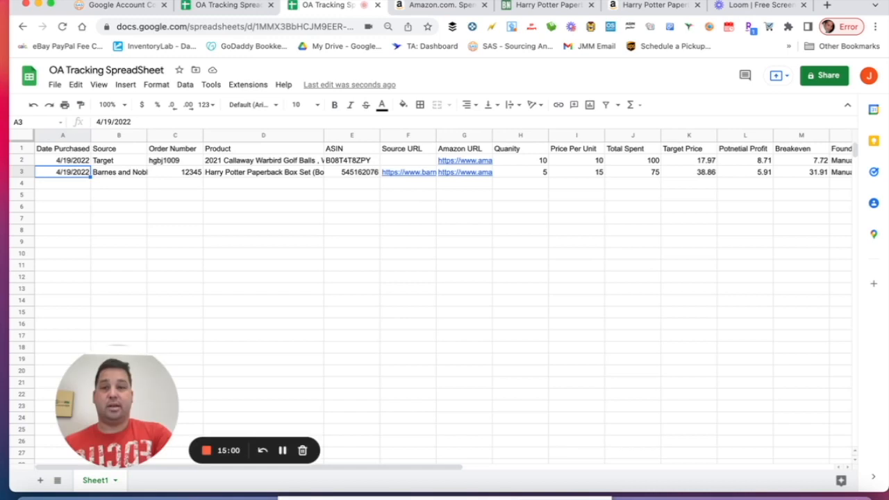
mouse_move(217, 178)
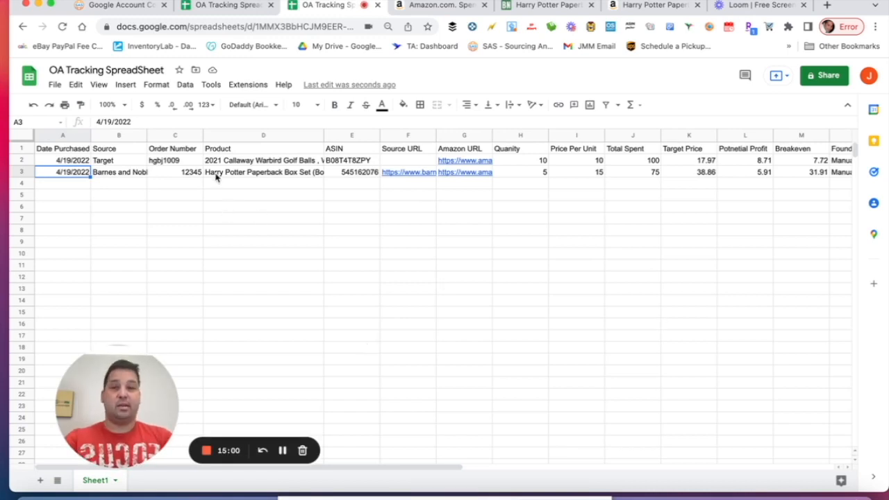
mouse_move(333, 206)
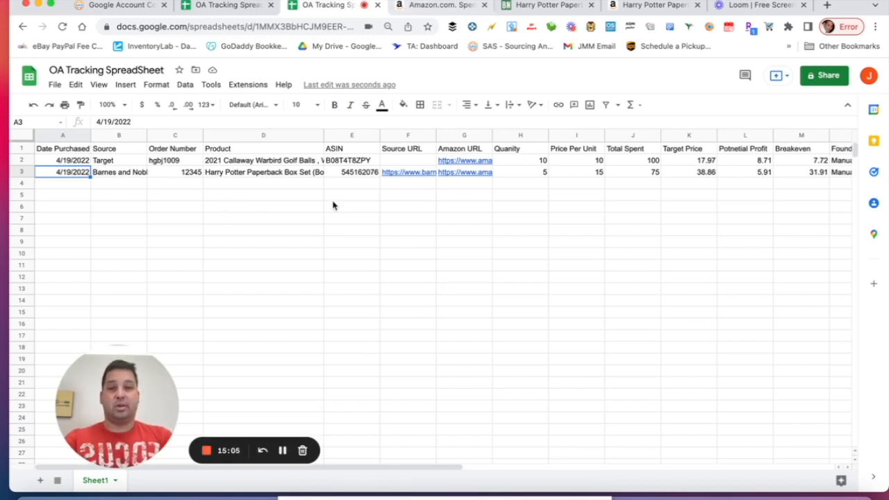
left_click(408, 183)
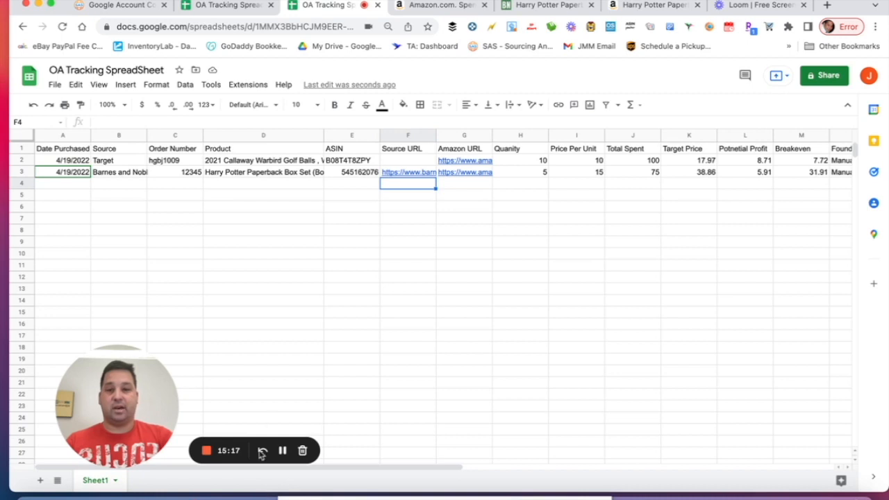
mouse_move(283, 319)
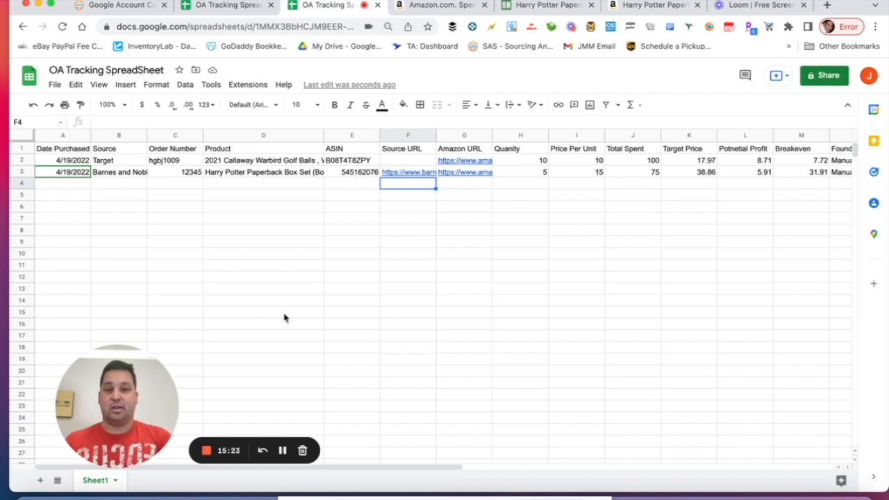
mouse_move(319, 447)
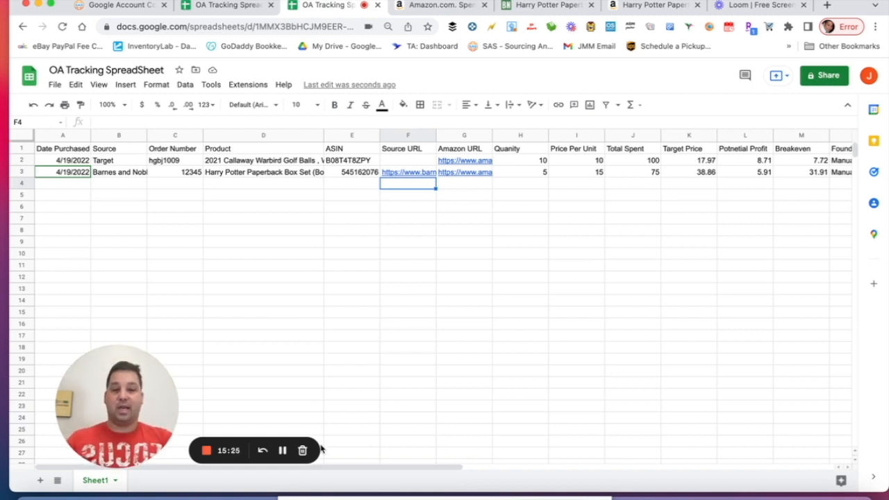